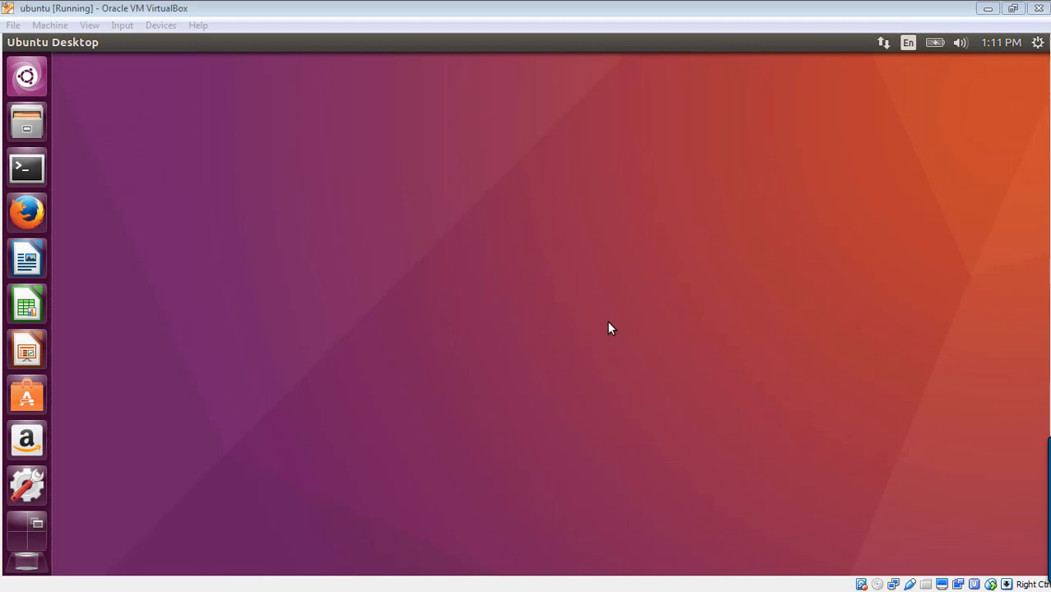
mouse_move(33, 203)
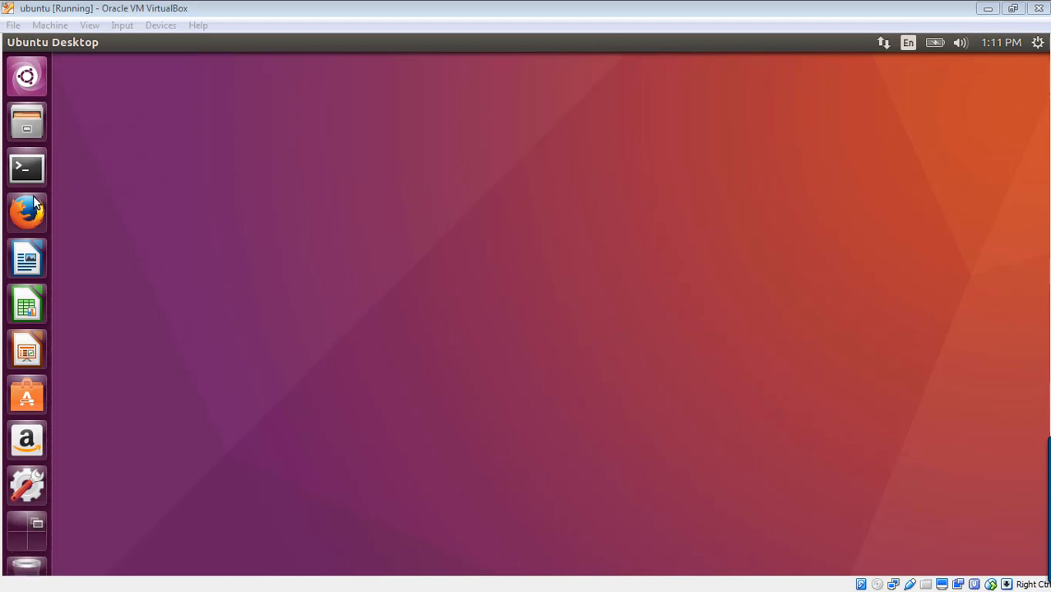
mouse_move(26, 212)
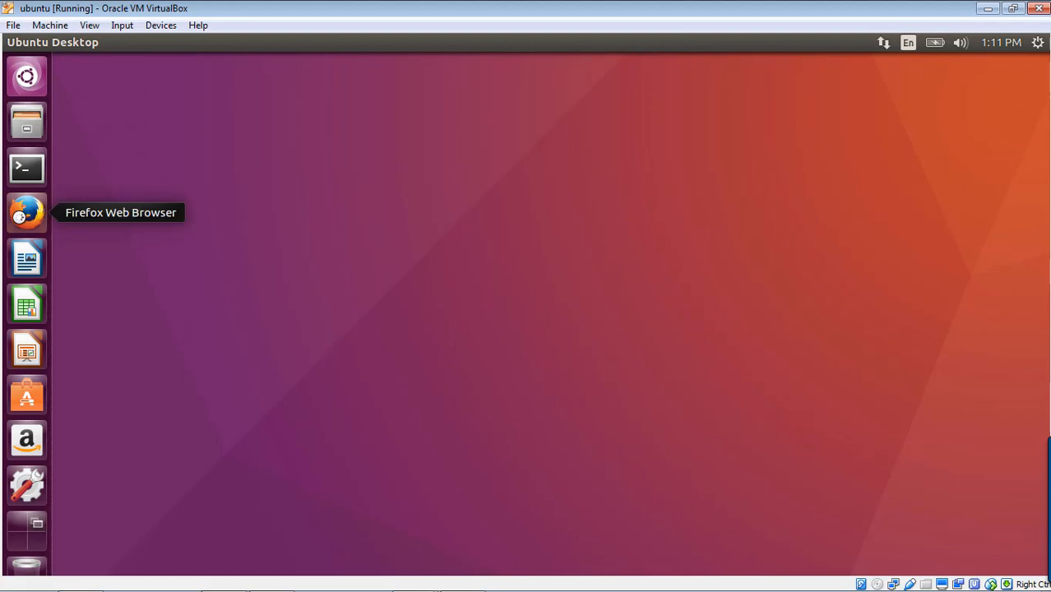
Launch Firefox from the Unity launcher
click(26, 212)
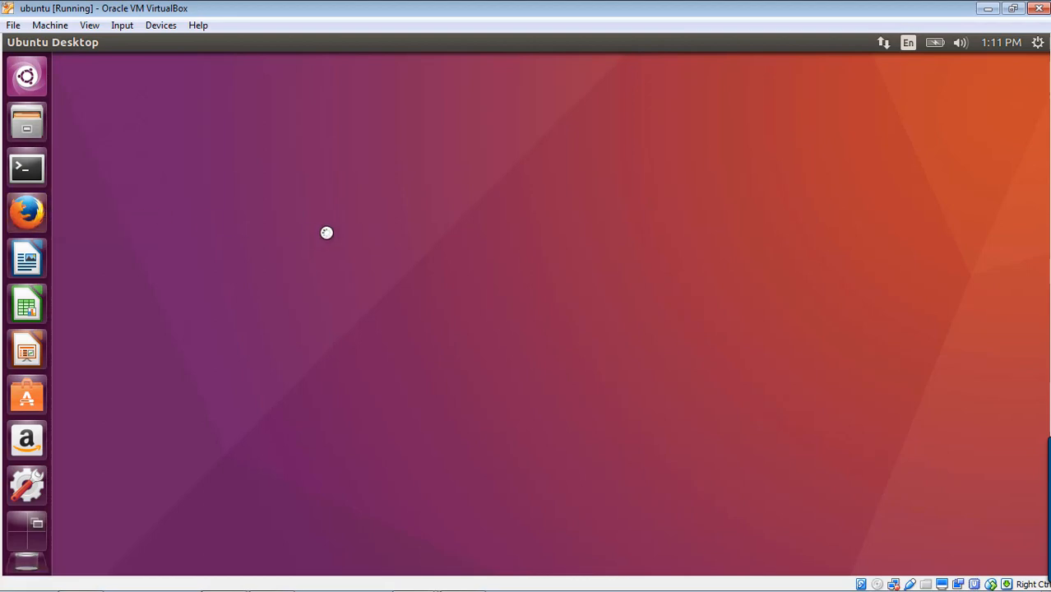
Go to the code-aster website in Firefox
click(26, 212)
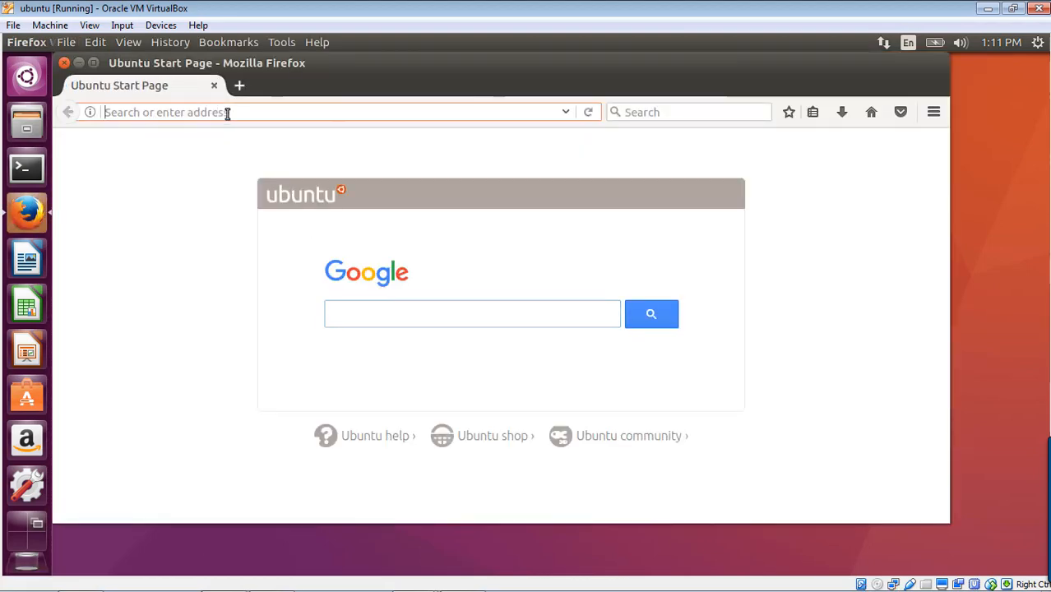
text(code-)
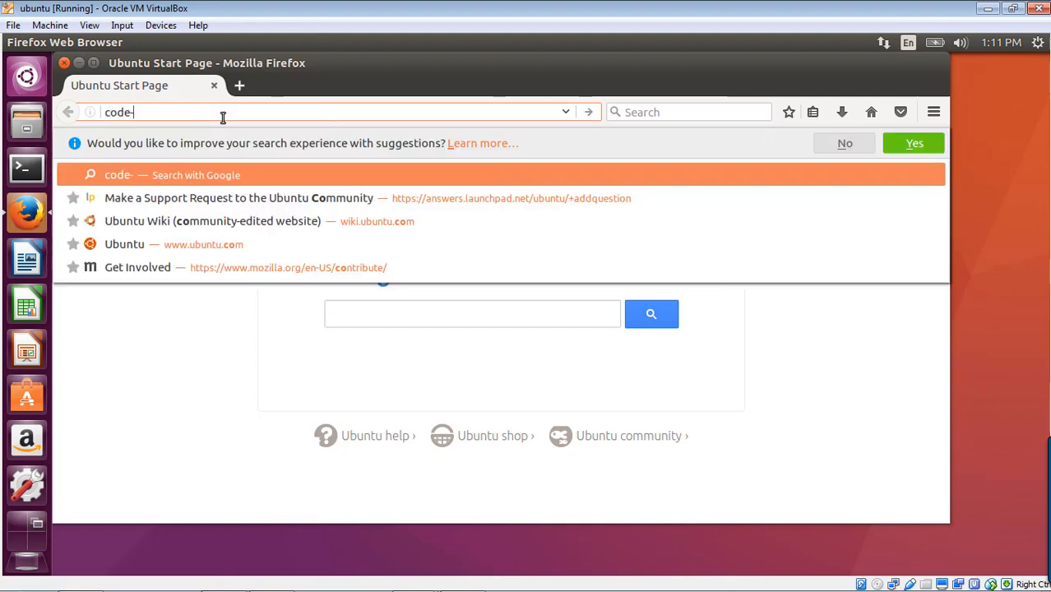
text(aster.com/spip.php?rubrique2)
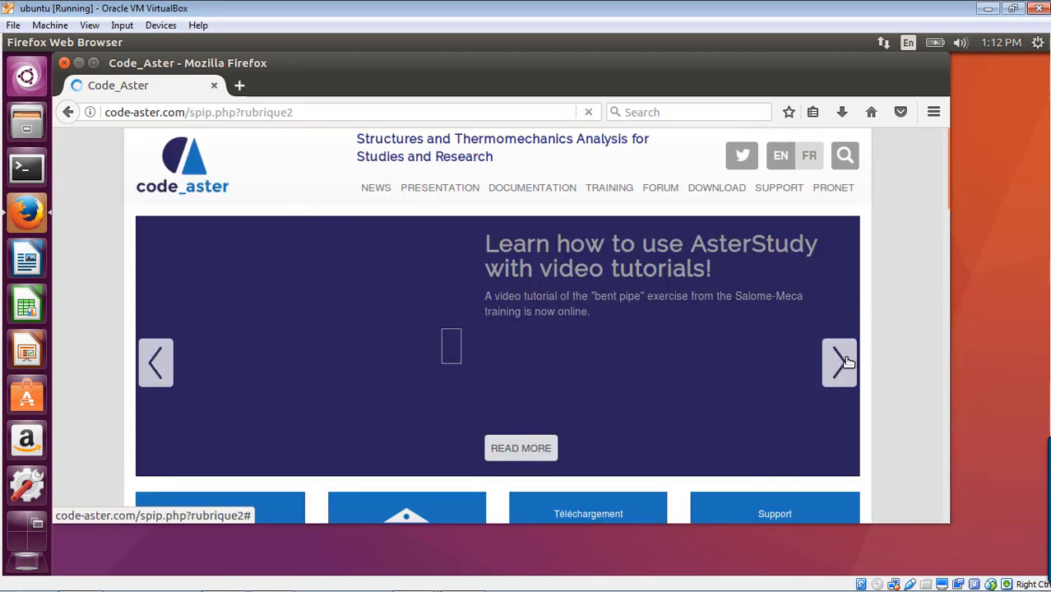
Open the Salome-Meca 2017 LGPL announcement from the news carousel and scroll its notes
click(838, 363)
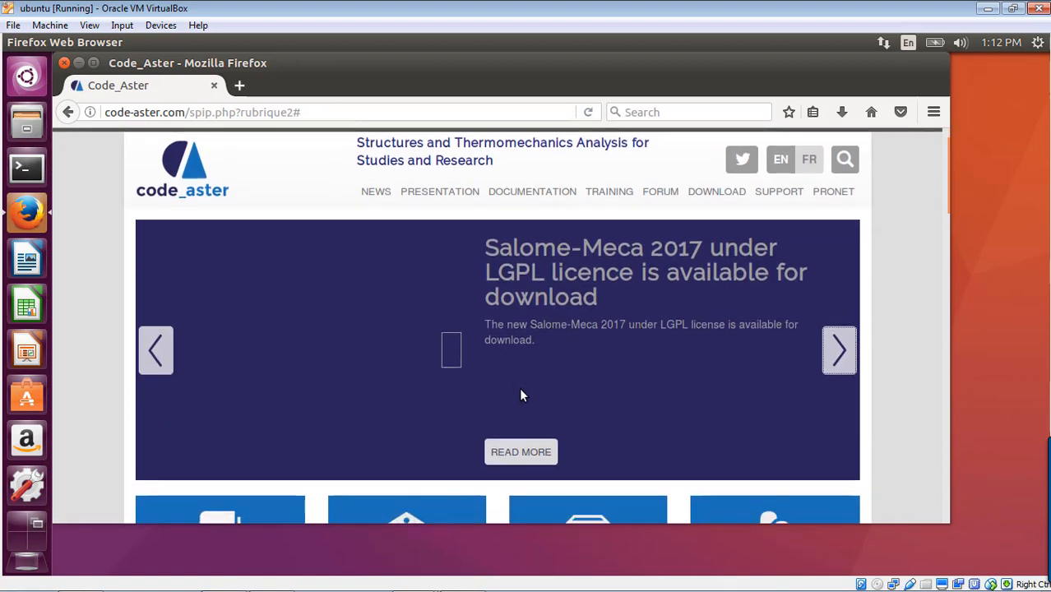
click(521, 451)
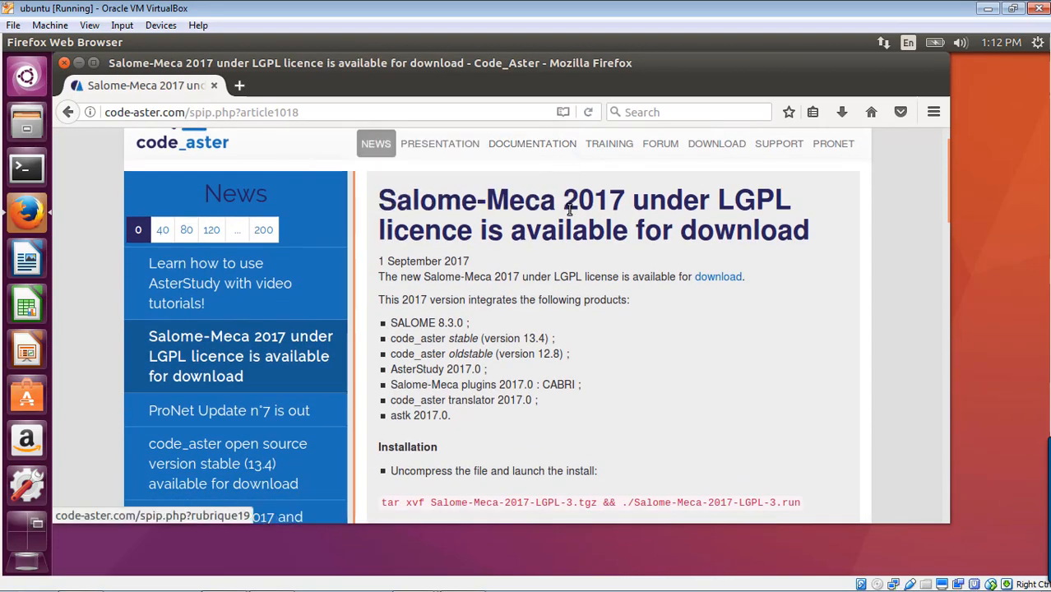
scroll(down, 3)
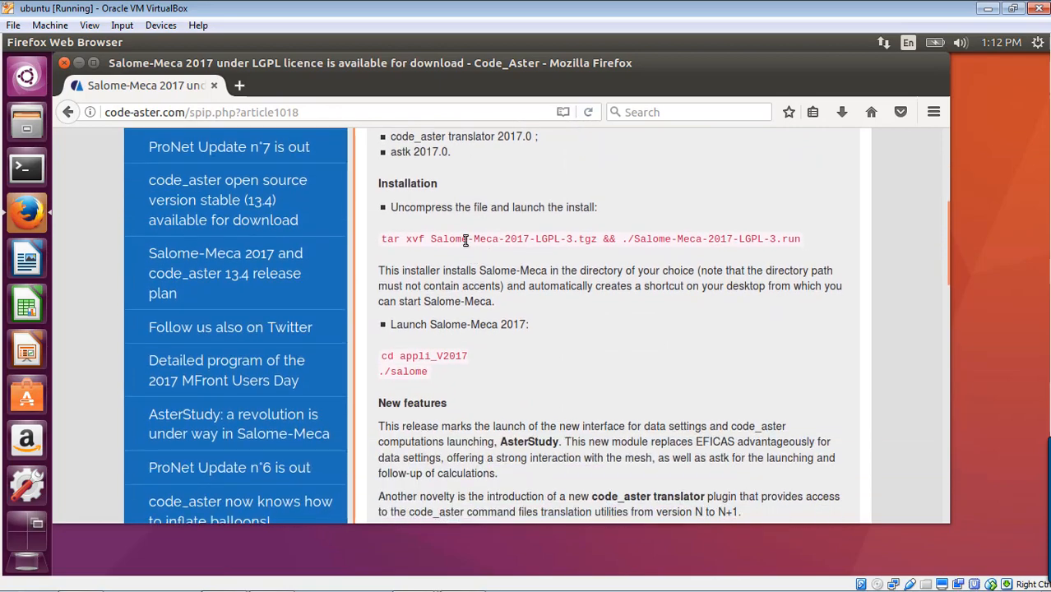
scroll(up, 3)
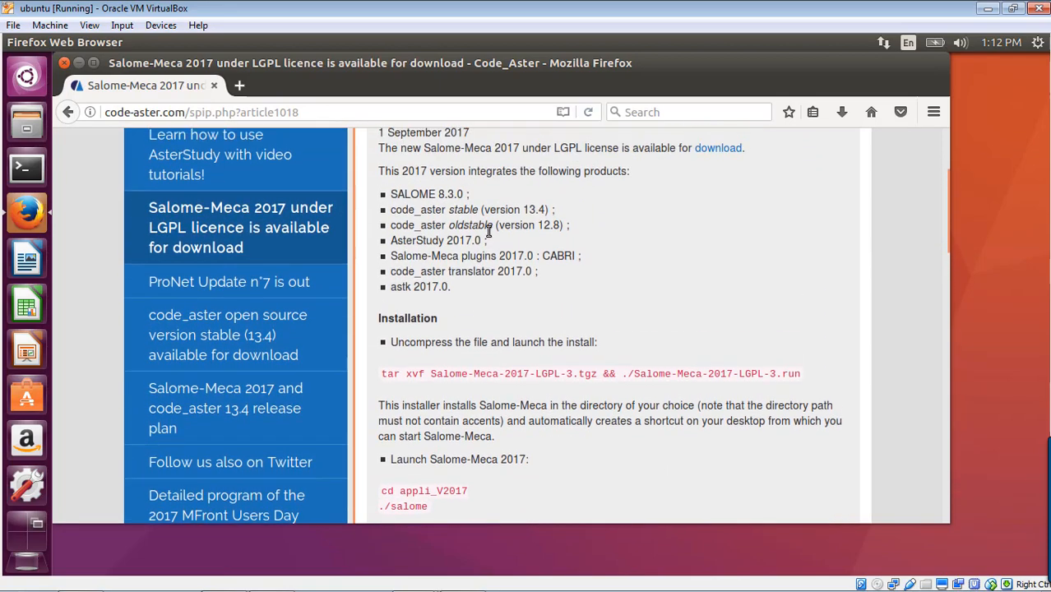
scroll(up, 3)
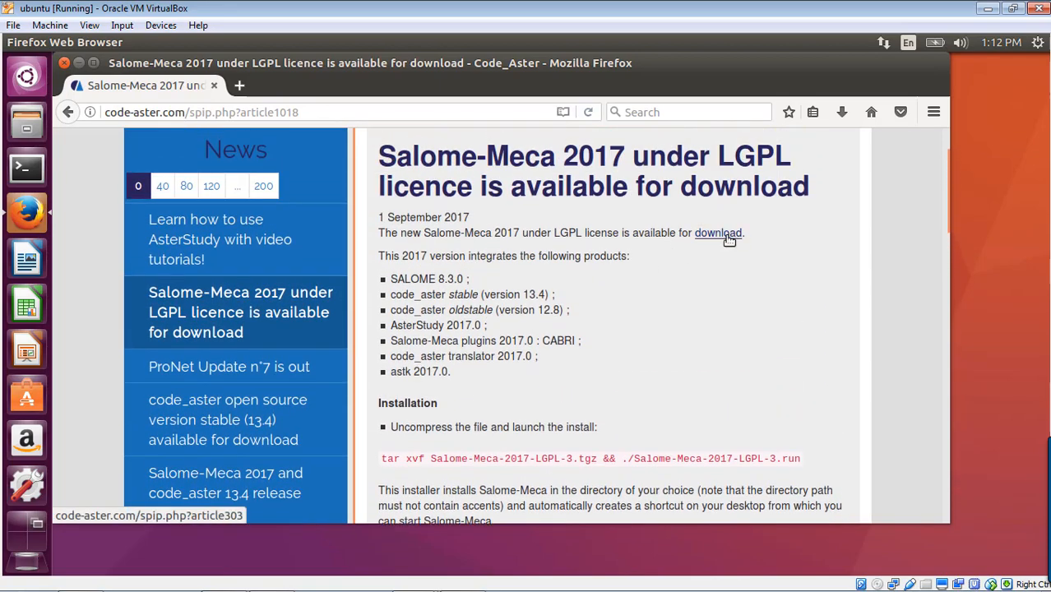
Download the Salome-Meca 2017 LGPL archive, choosing Save File
click(718, 233)
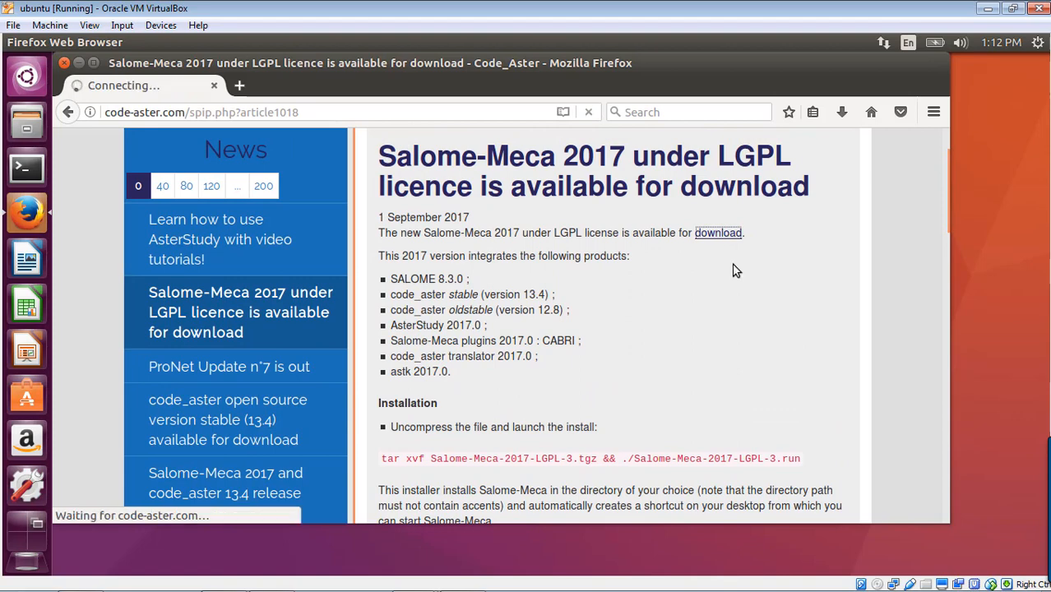
click(717, 233)
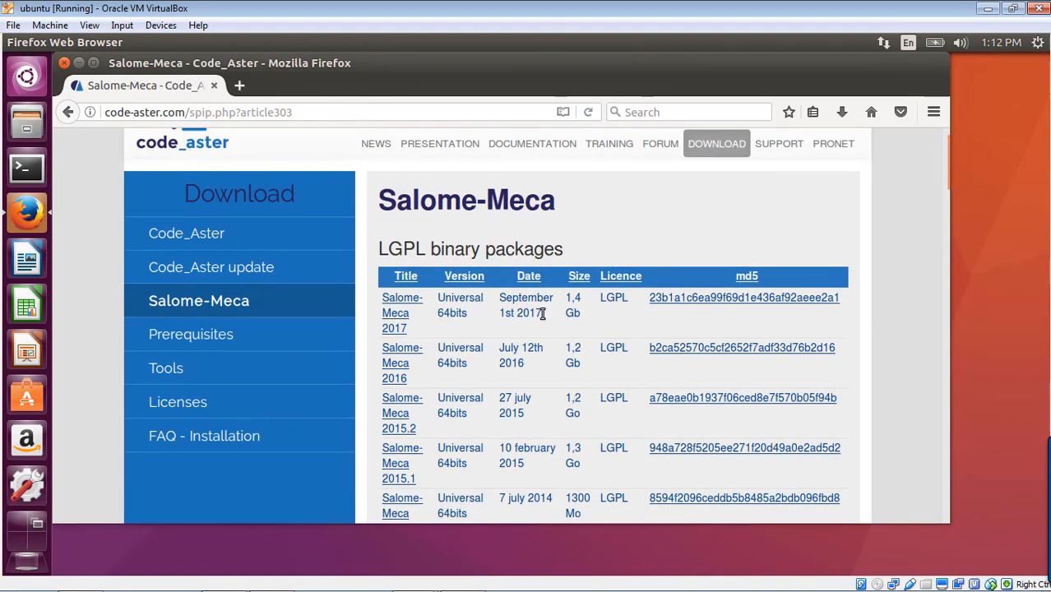
mouse_move(402, 313)
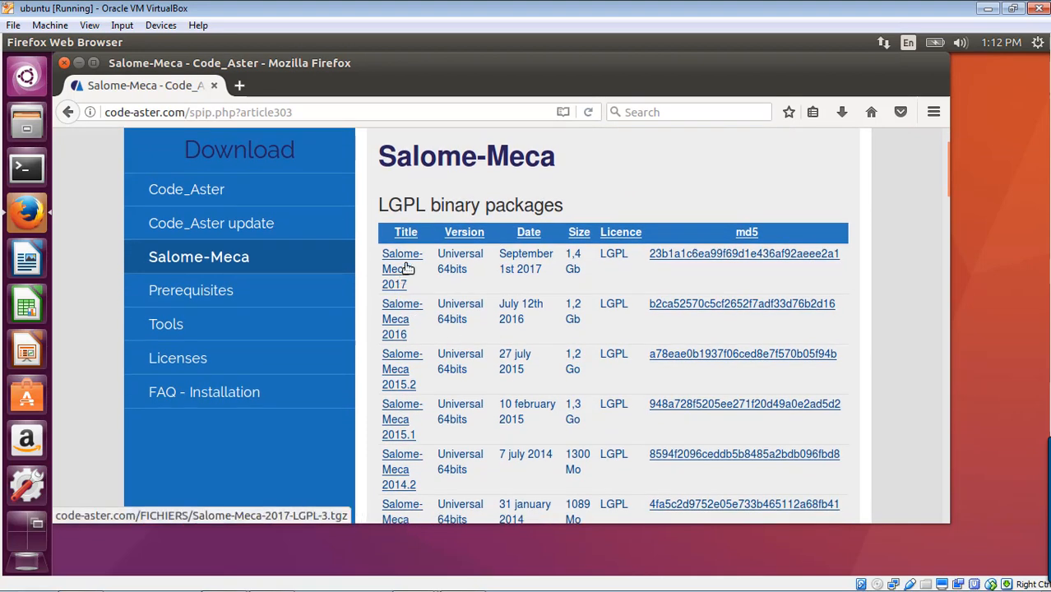
click(402, 269)
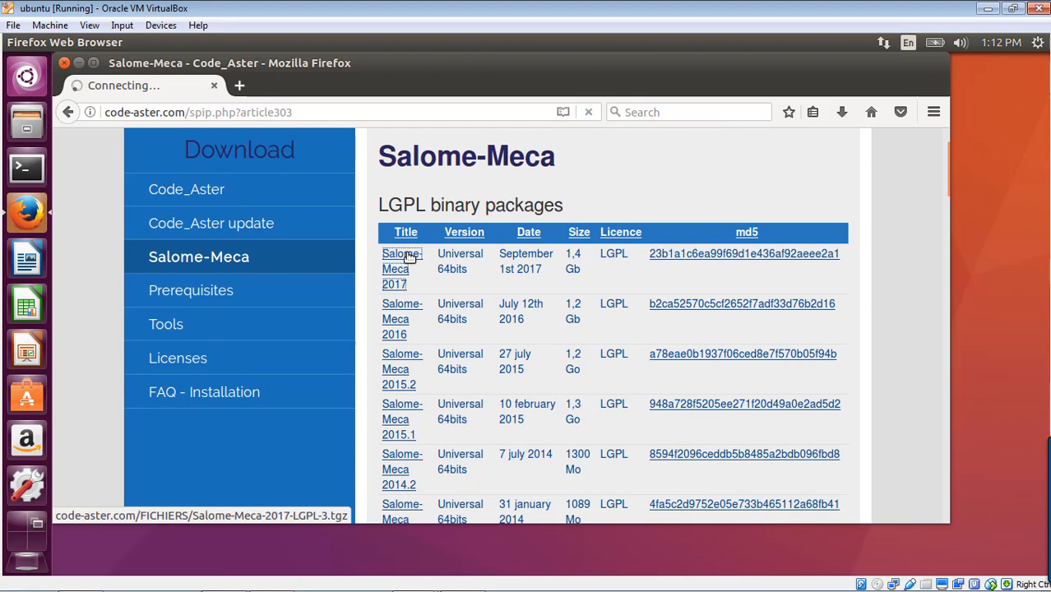
click(394, 269)
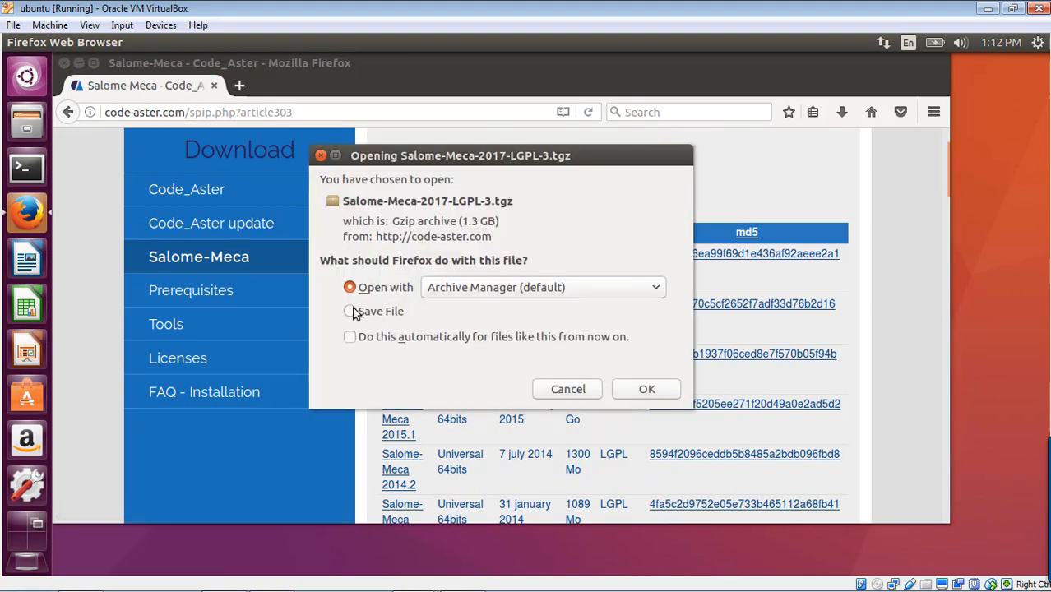
click(349, 311)
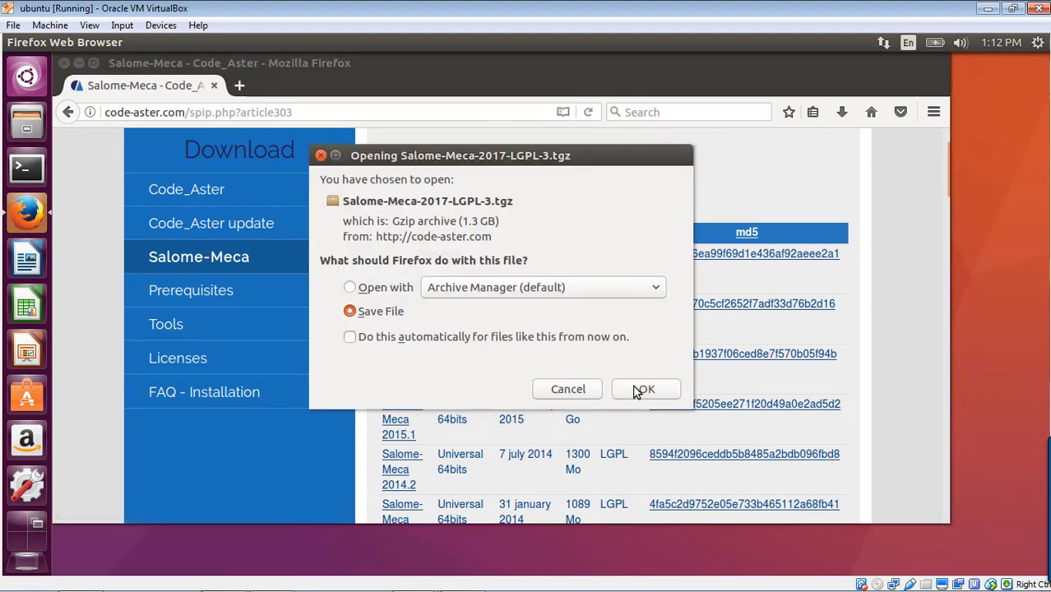
click(644, 389)
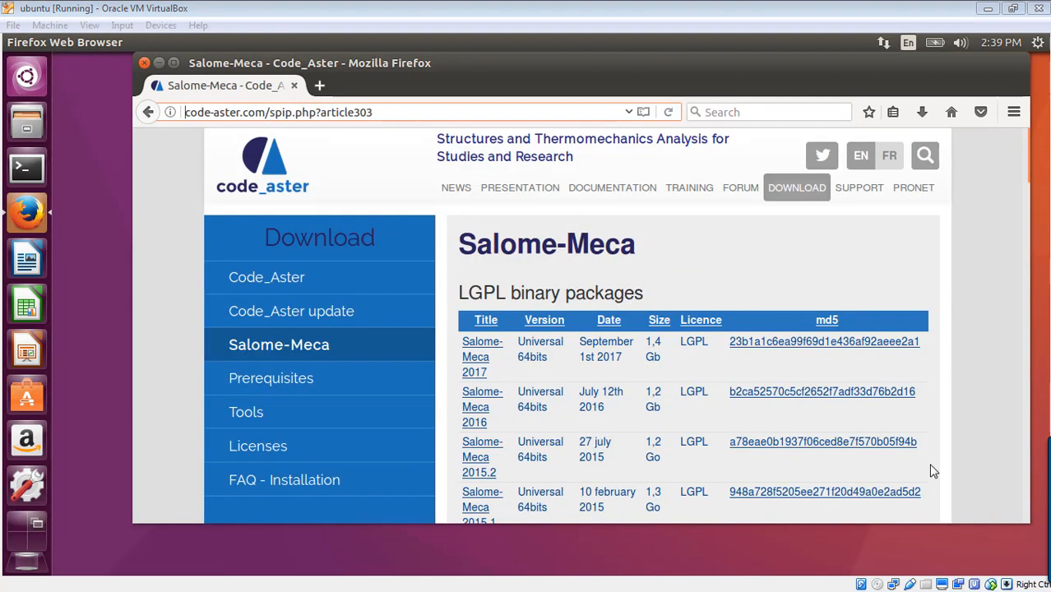
mouse_move(922, 112)
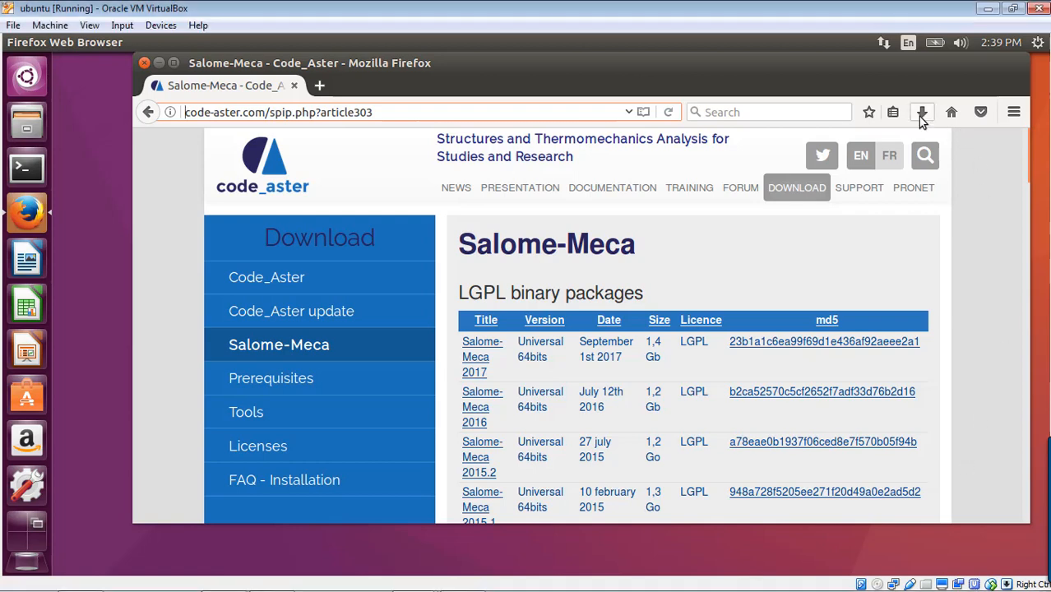
mouse_move(43, 170)
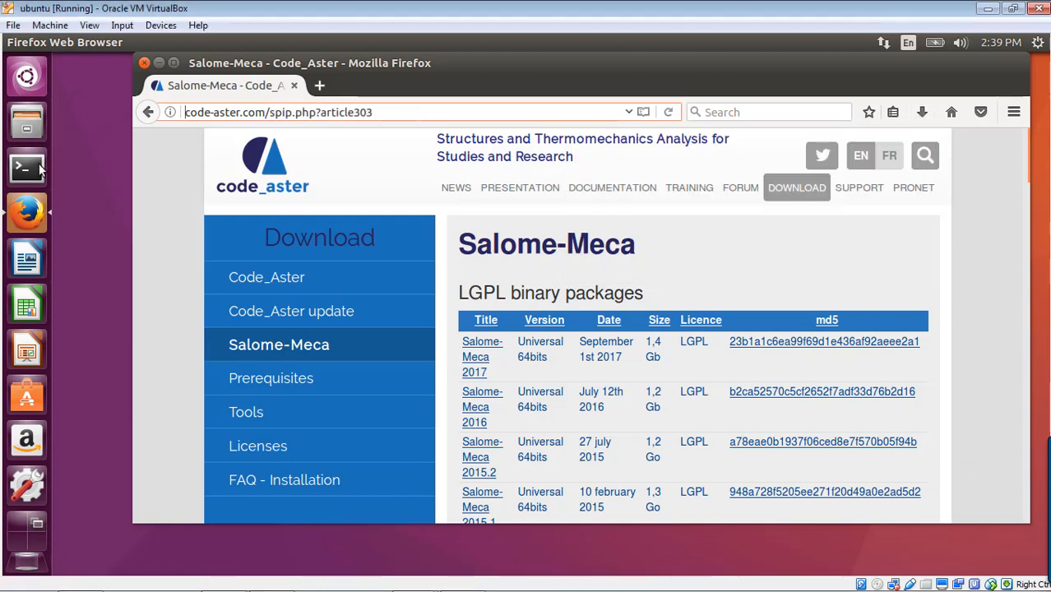
Open Files and view Downloads, where Salome-Meca-2017-LGPL-3.tgz is saved
click(27, 121)
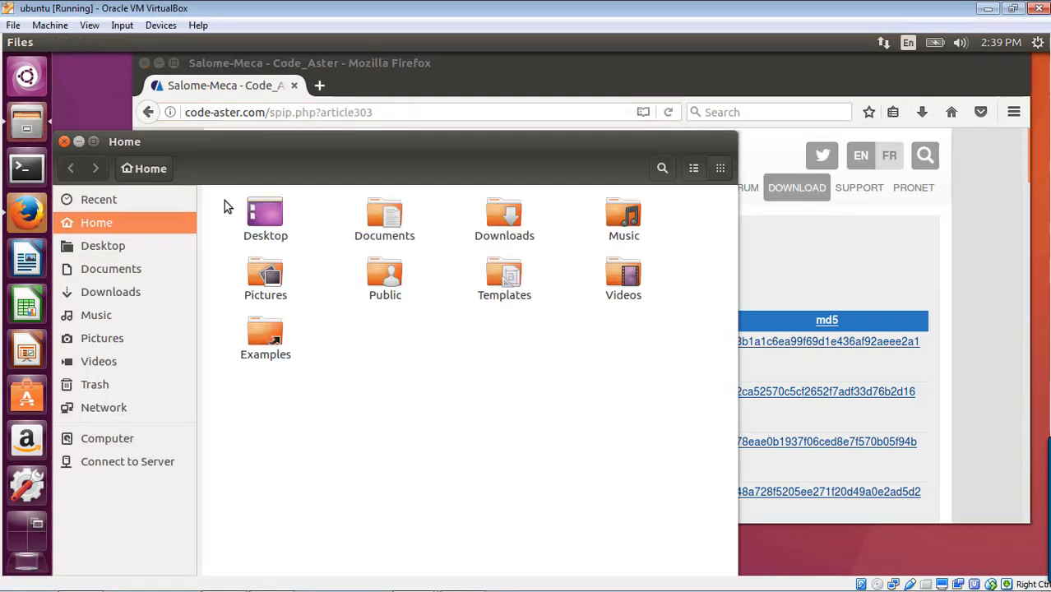
click(111, 291)
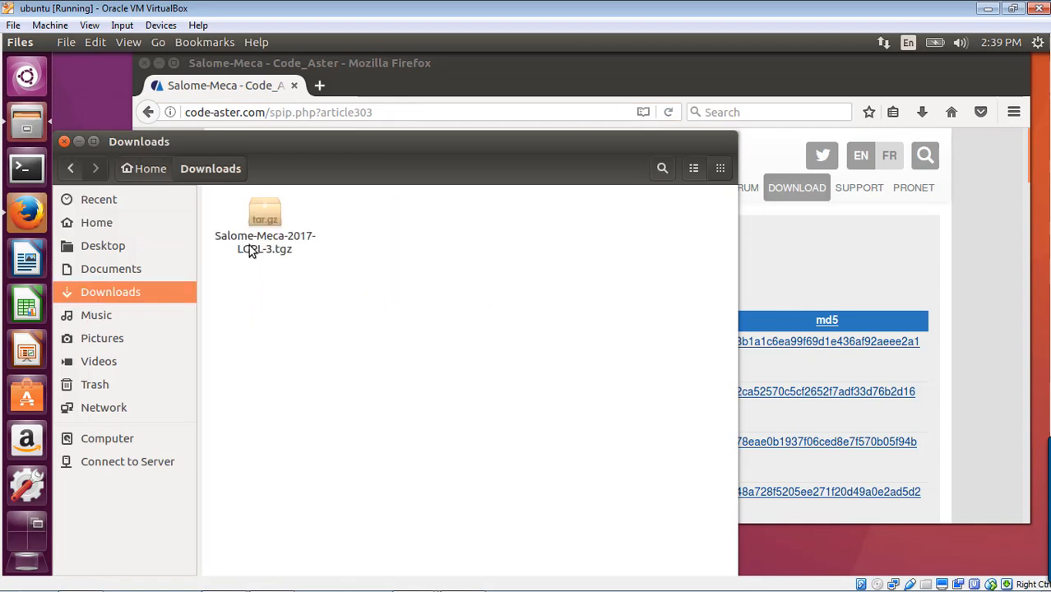
mouse_move(473, 144)
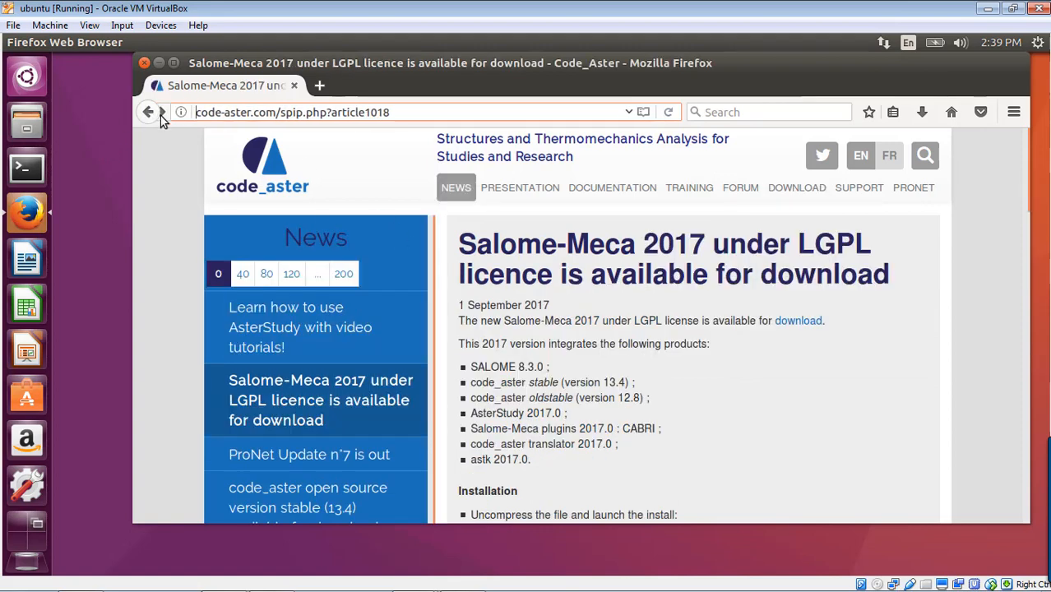
Scroll the article to its installation commands and open a Terminal
scroll(down, 3)
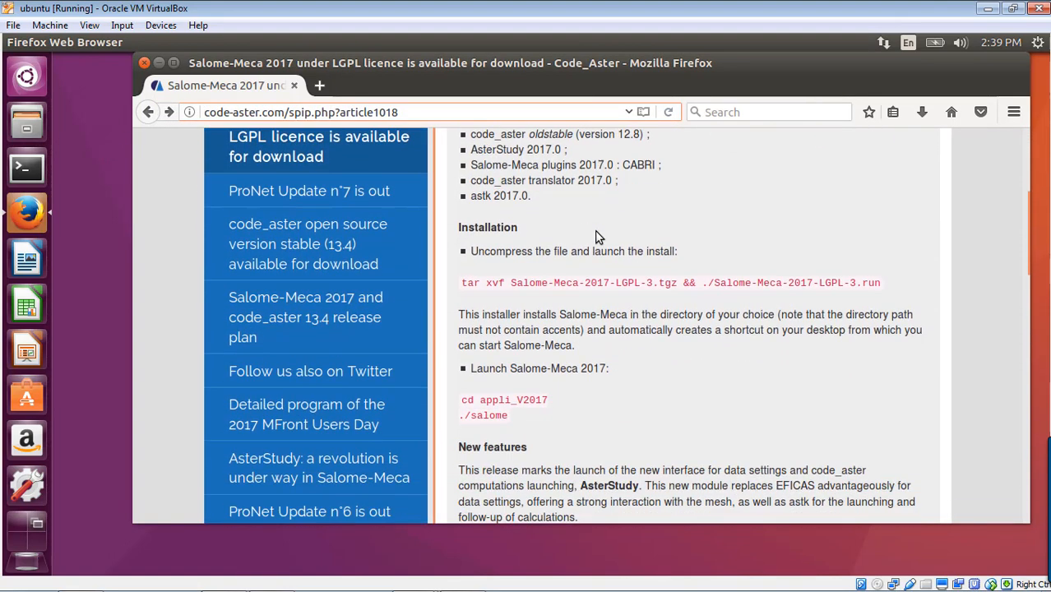
scroll(down, 3)
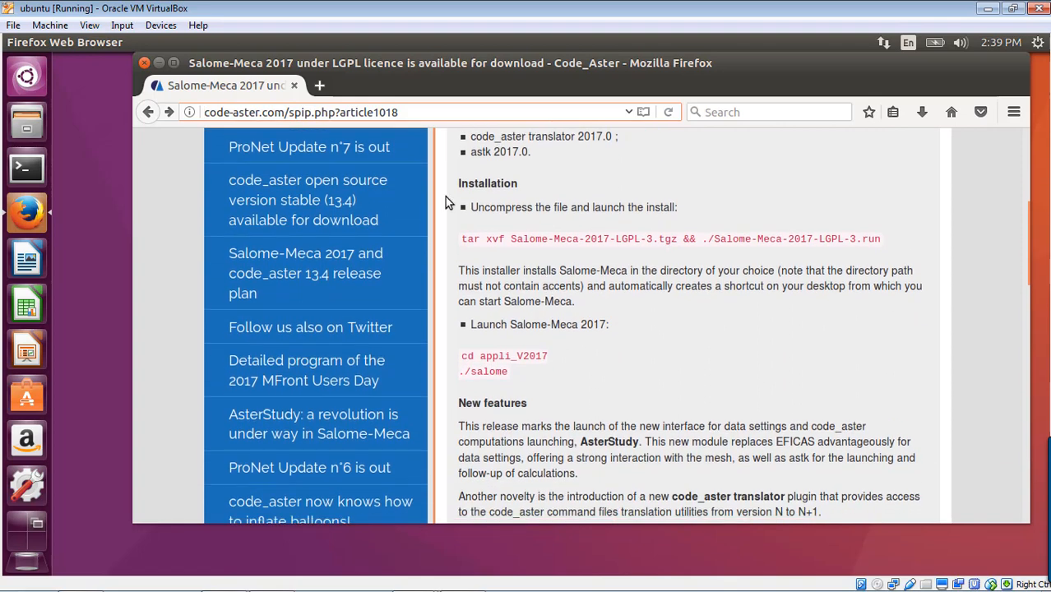
mouse_move(657, 194)
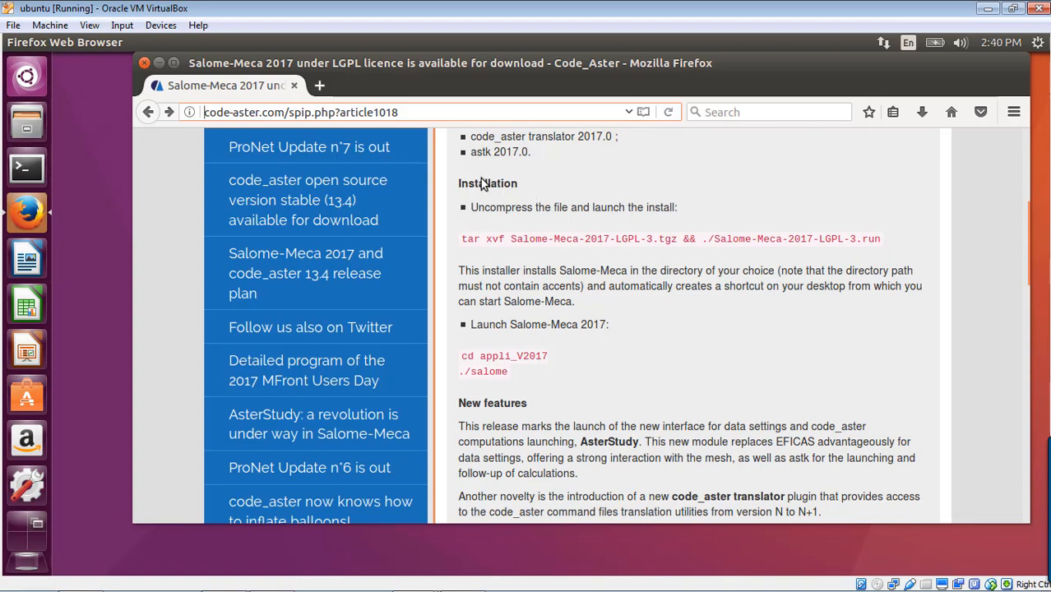
click(26, 168)
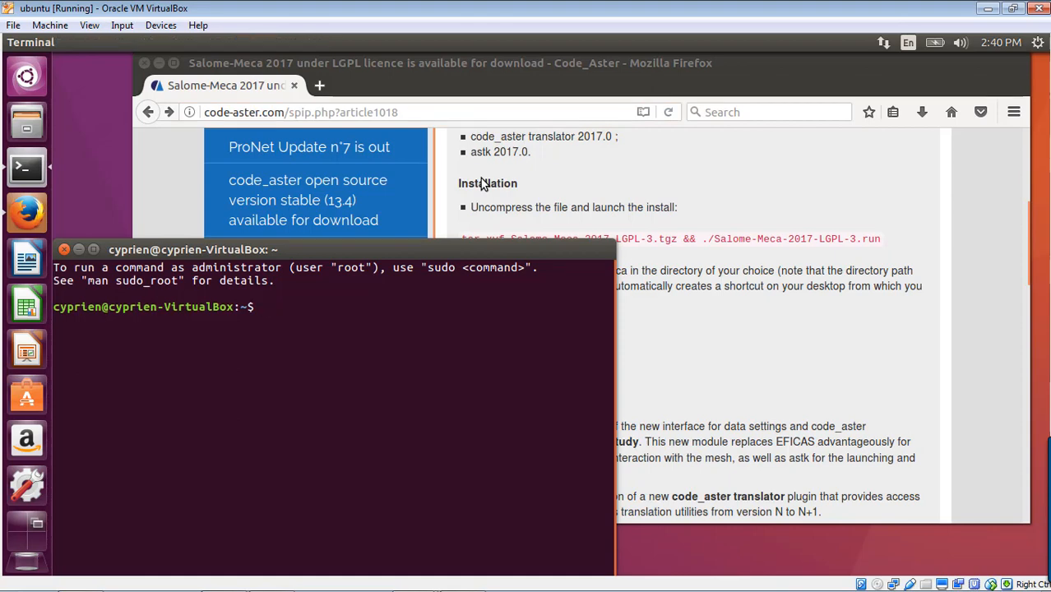
Move the terminal into the Downloads folder
text(cd)
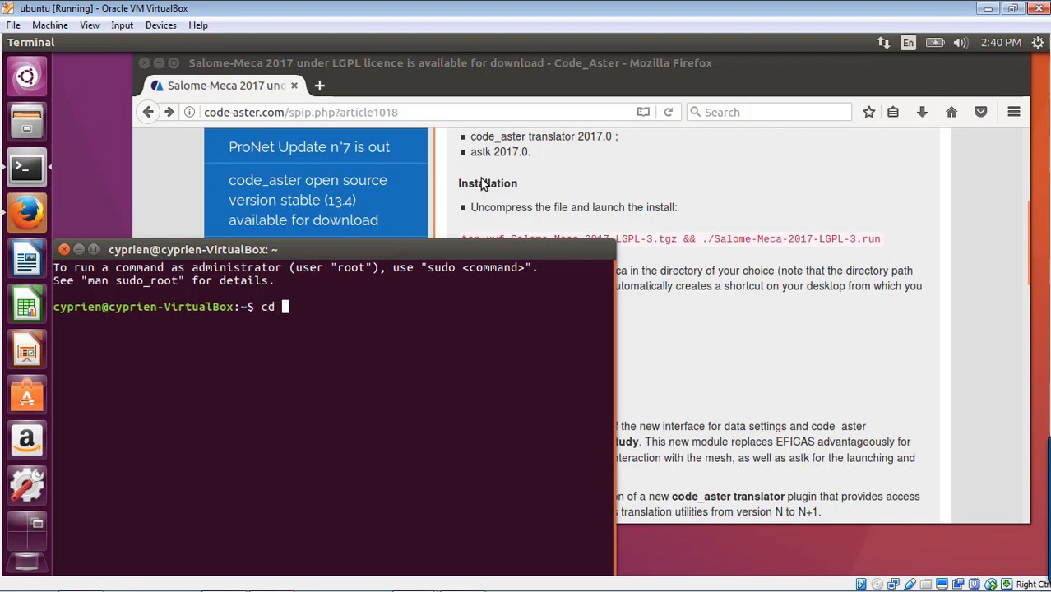
key(Return)
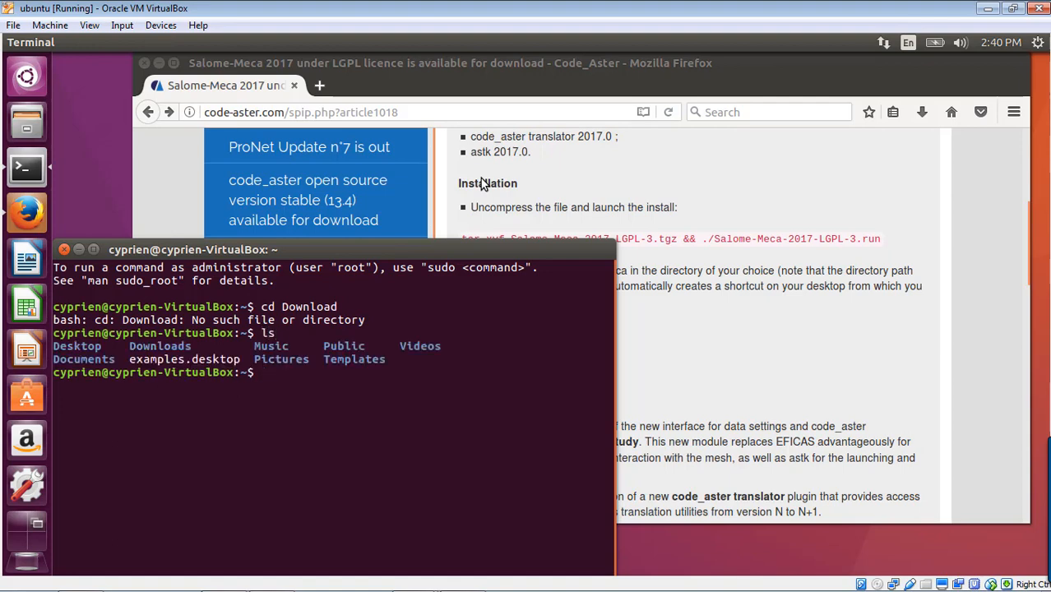
text(cd Do)
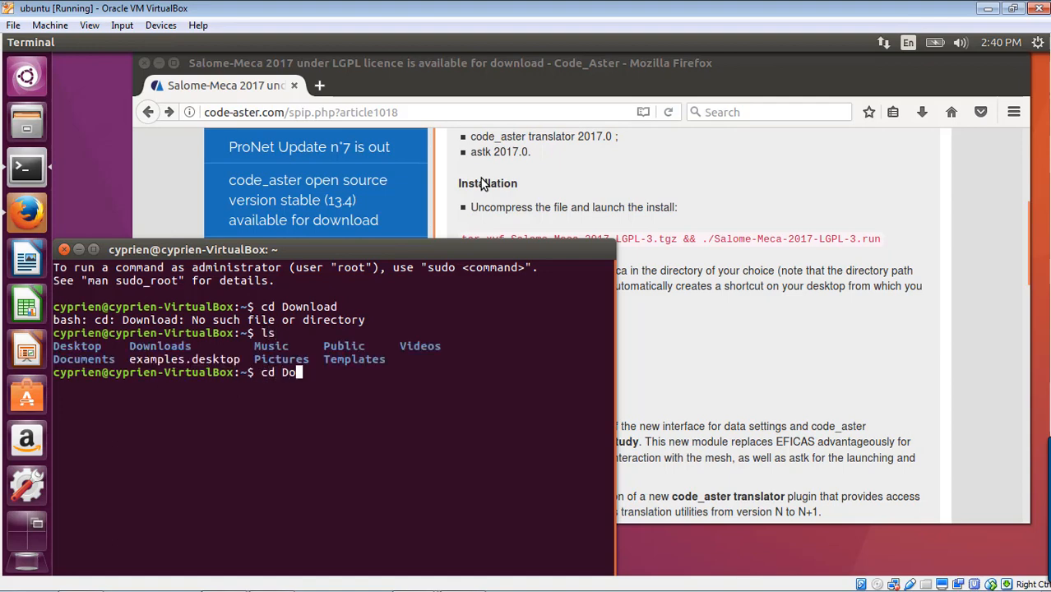
key(Return)
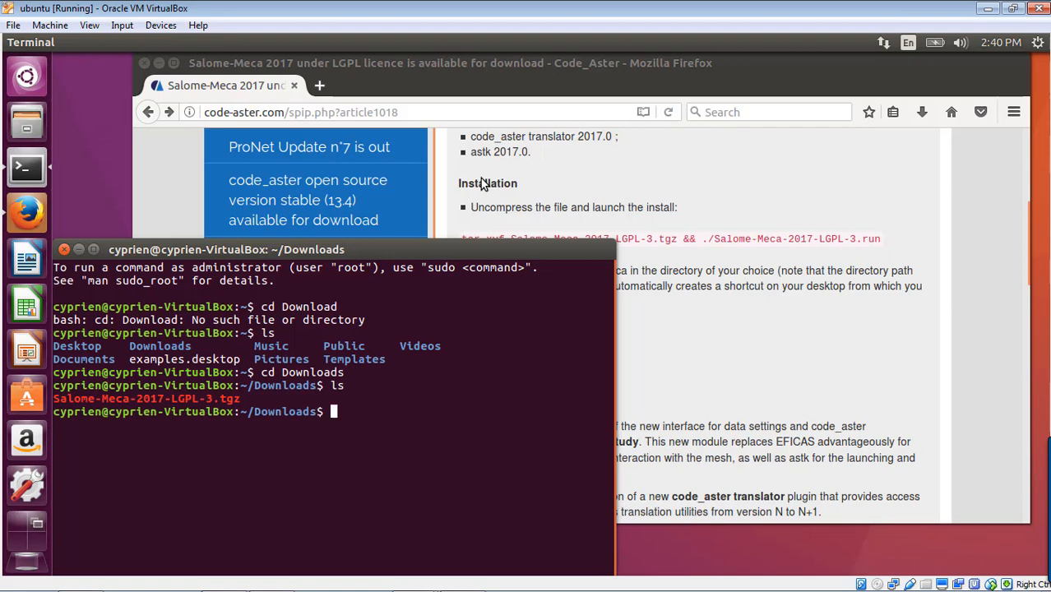
Extract Salome-Meca-2017-LGPL-3.tgz with tar xvf
text(tar)
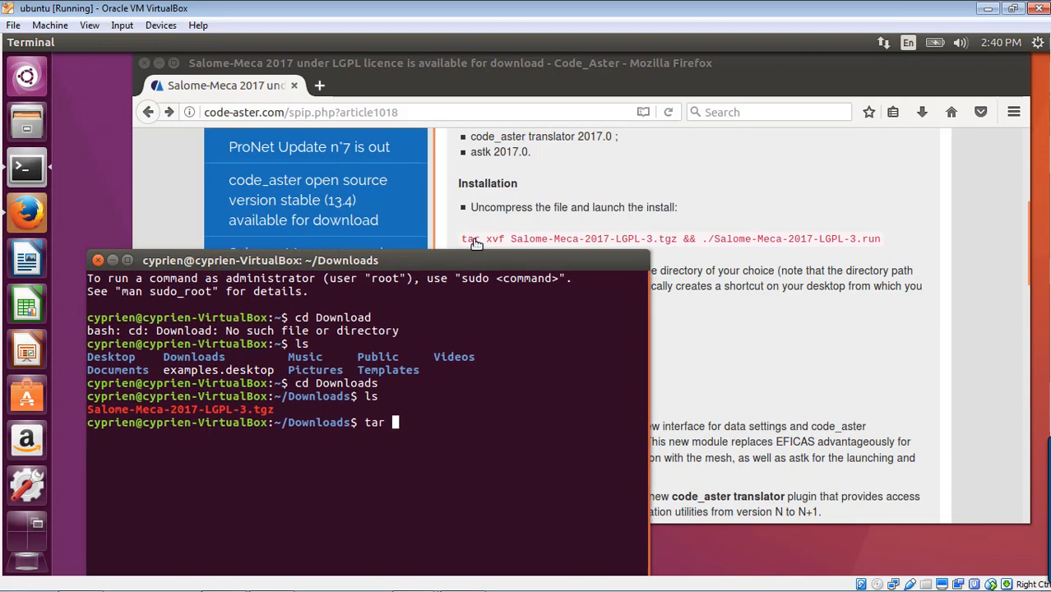
mouse_move(483, 421)
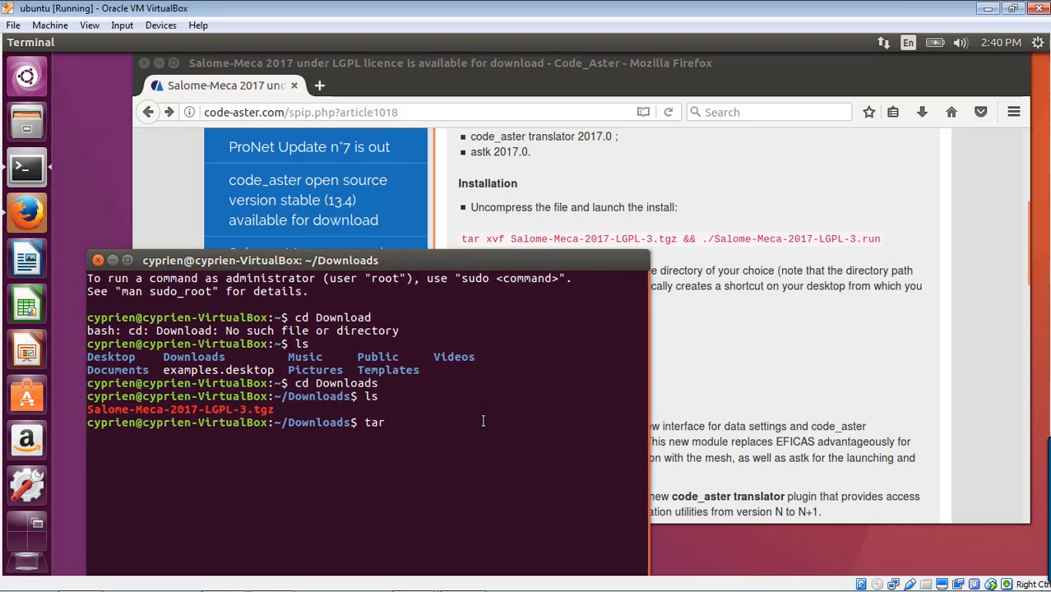
text(xvf)
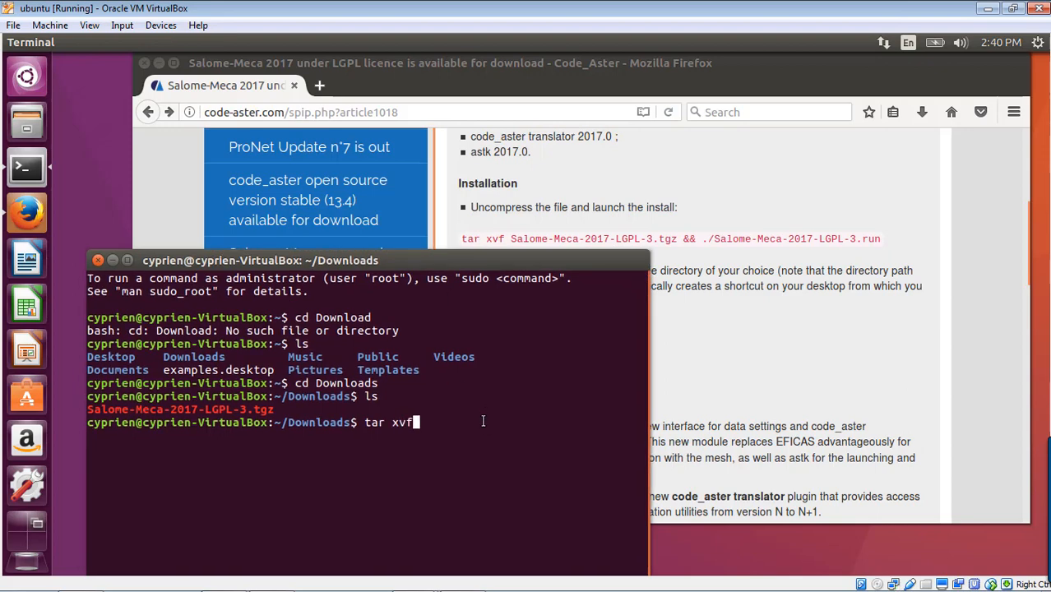
text(Sa)
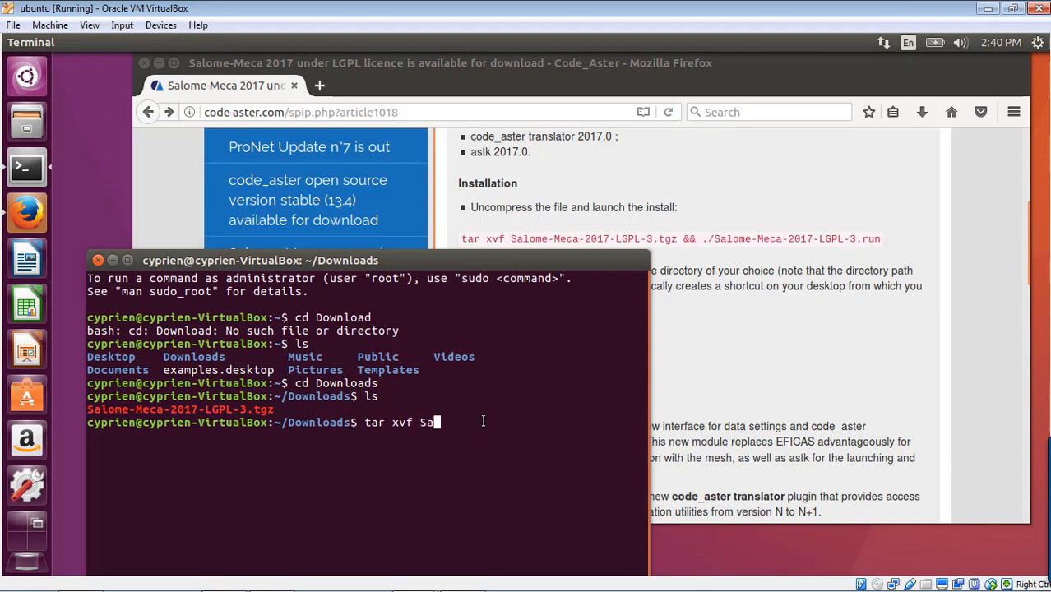
text(lome-M)
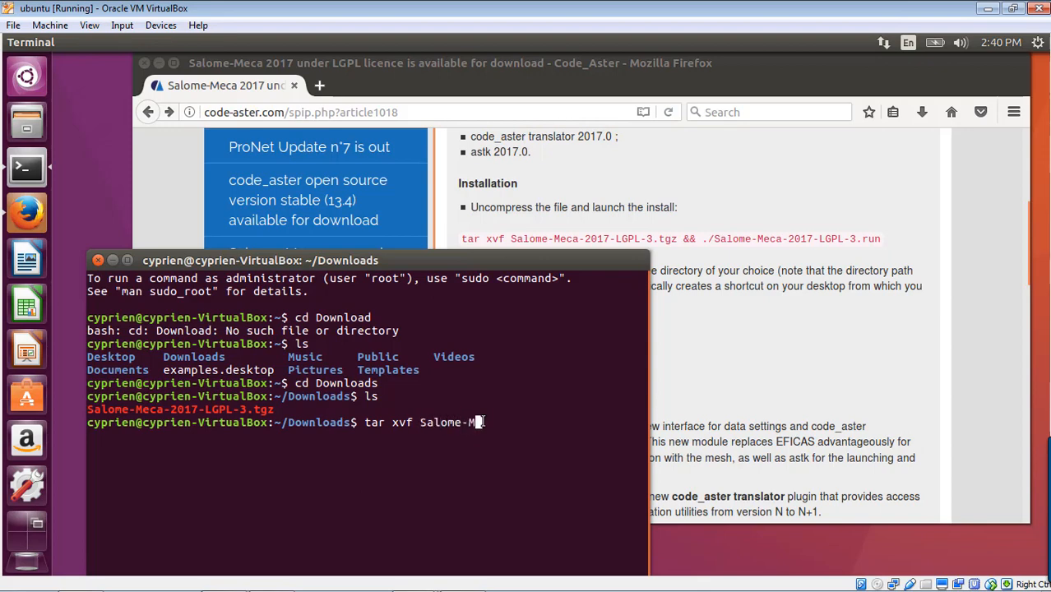
text(eca)
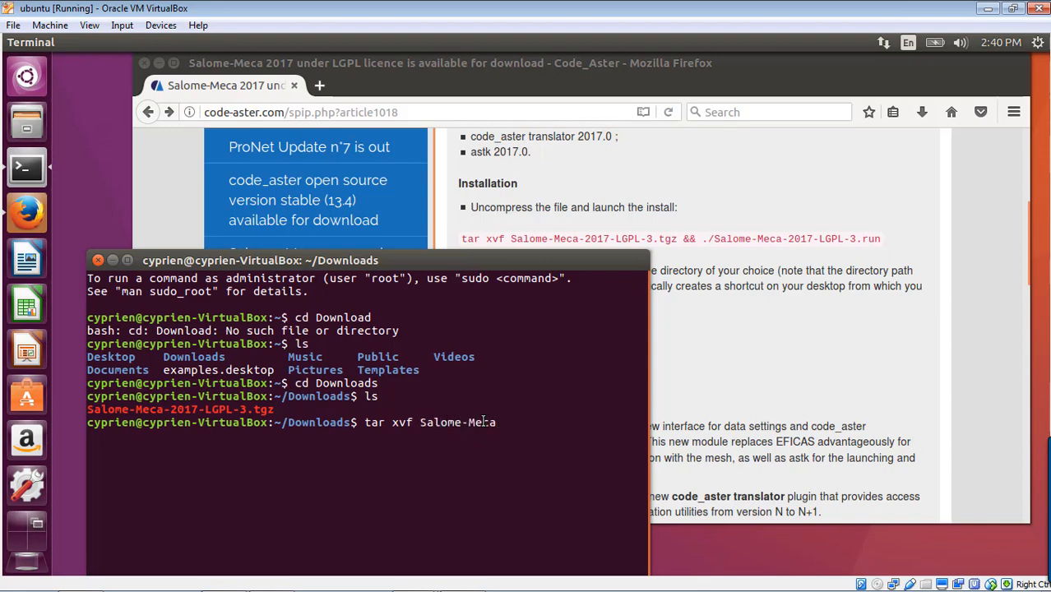
text(-2017)
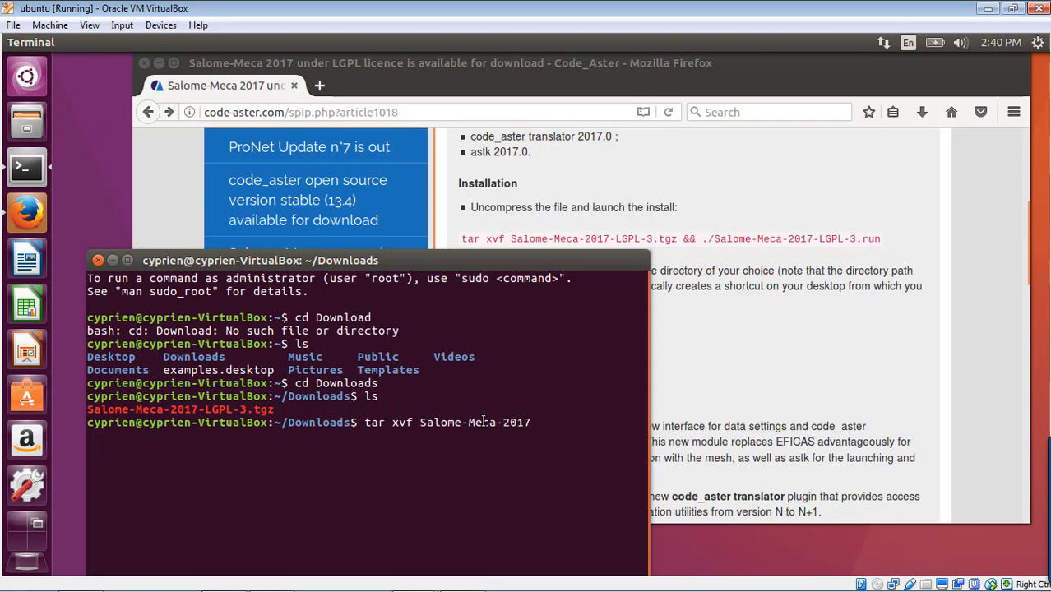
text(-LG)
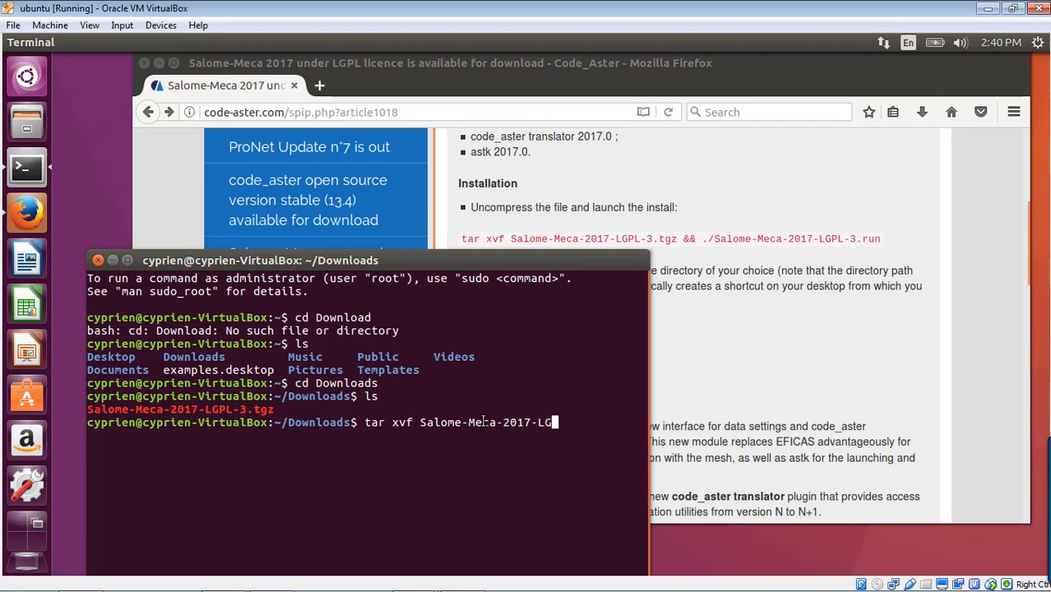
text(L)
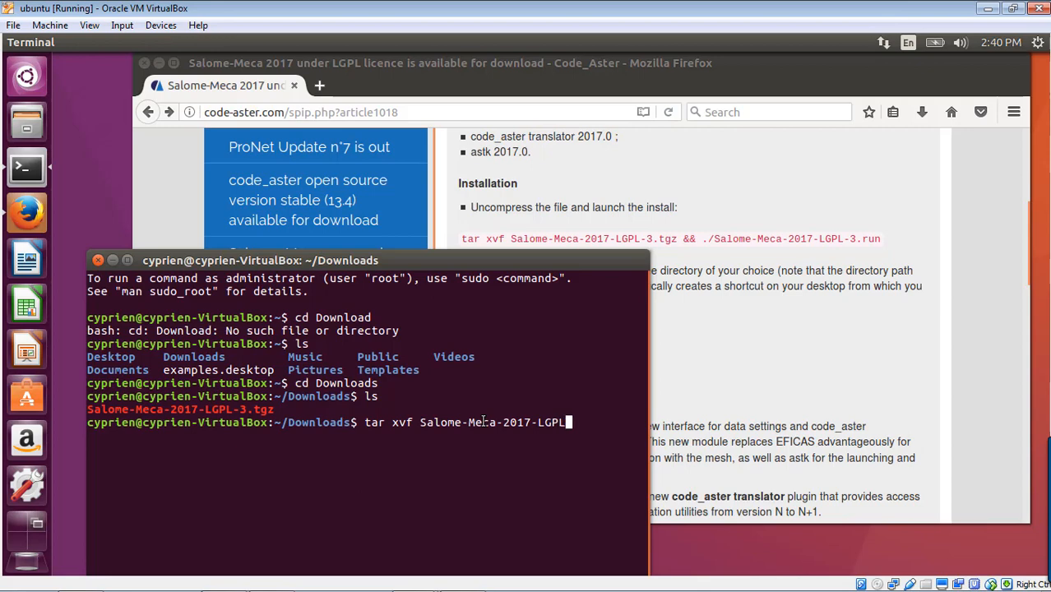
text(-3.tg)
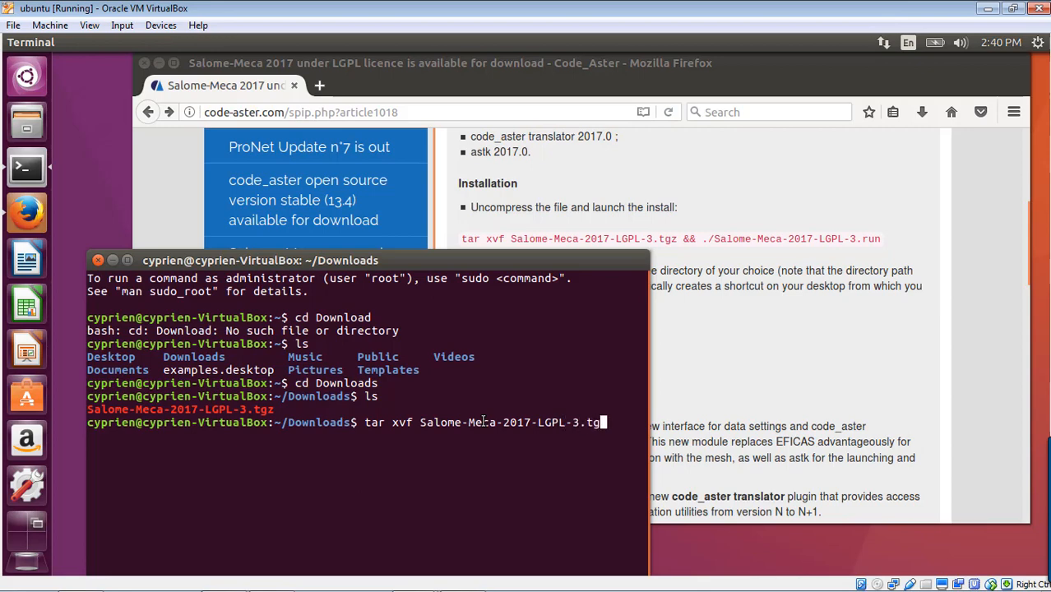
text(z)
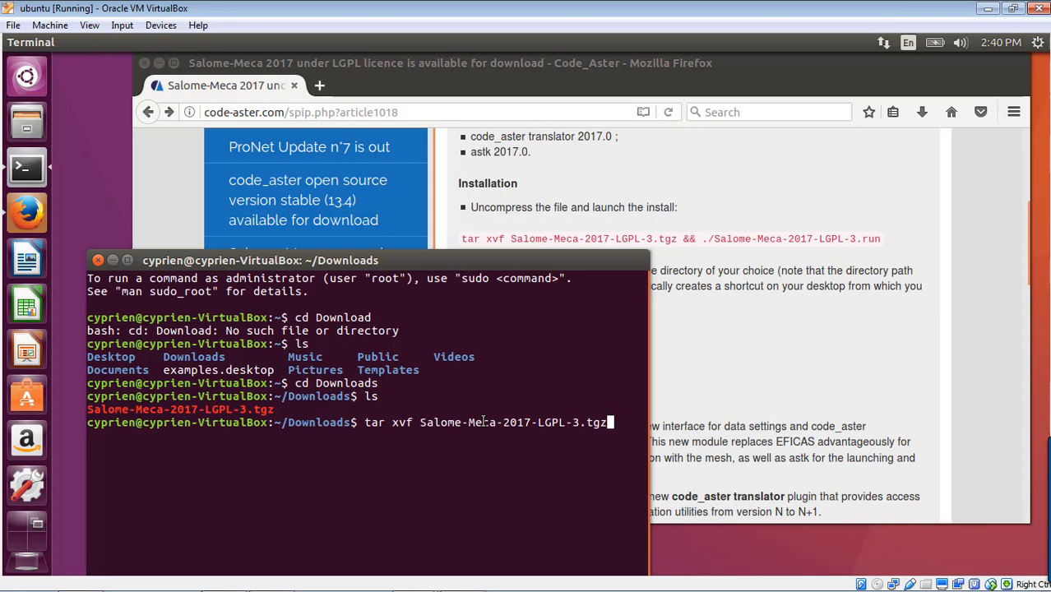
key(Return)
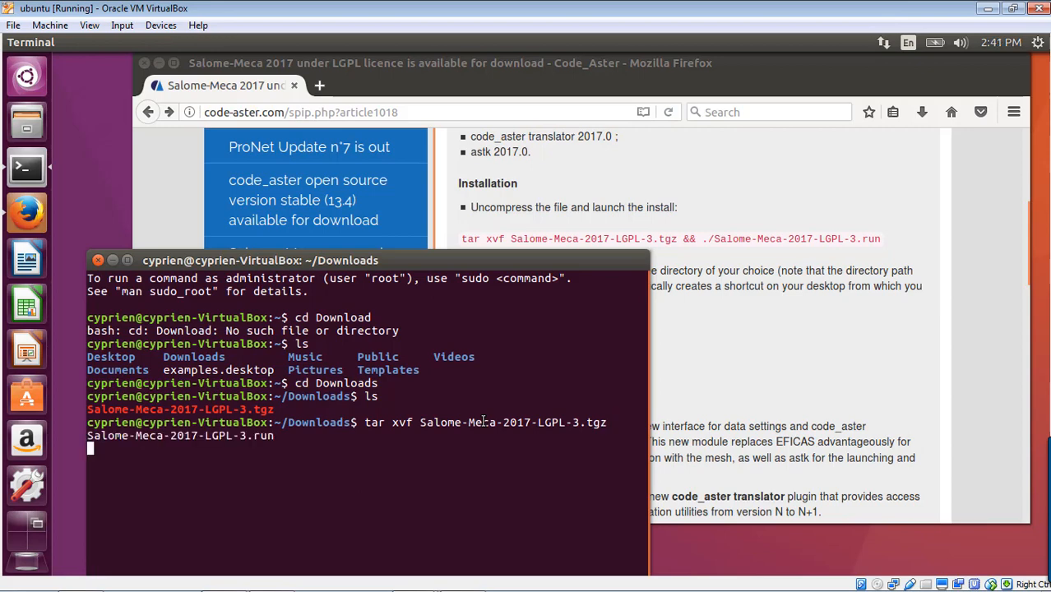
key(Return)
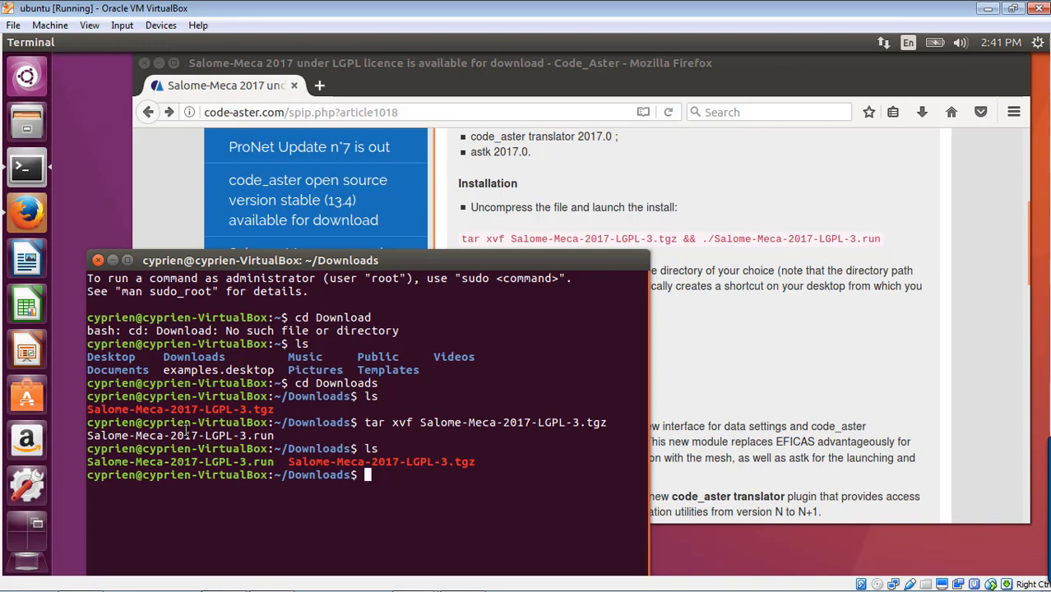
mouse_move(65, 454)
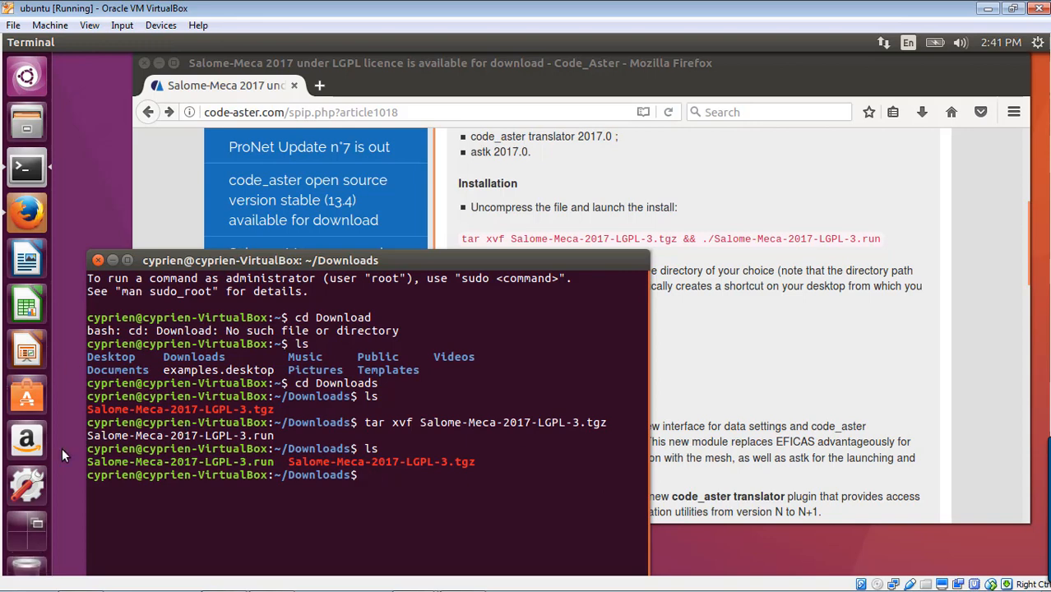
mouse_move(140, 460)
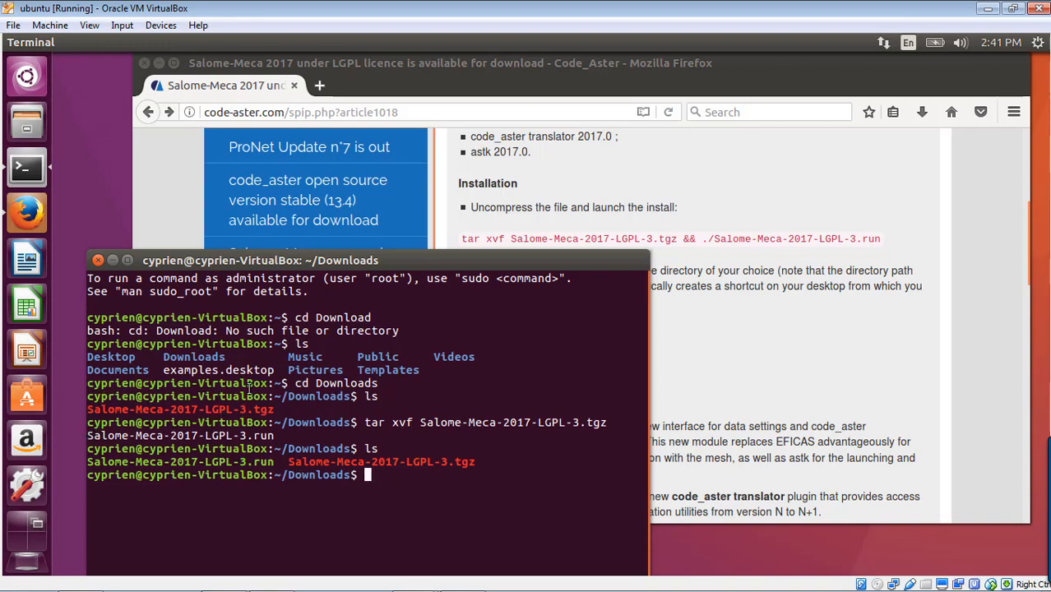
Begin the ./Salome-Meca-2017-LGPL-3.run installer command in the terminal
text(.)
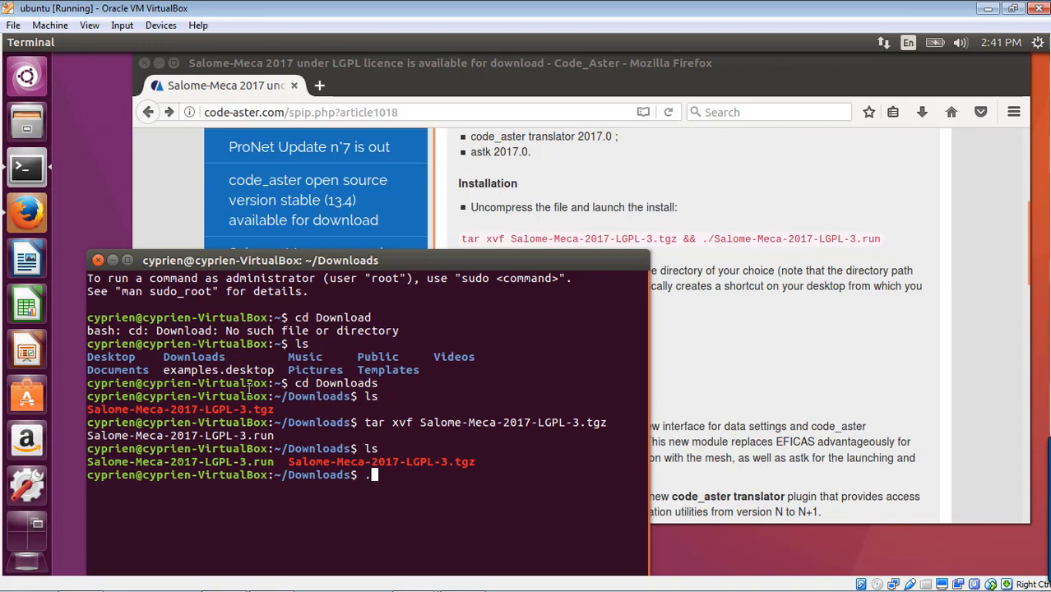
text(/)
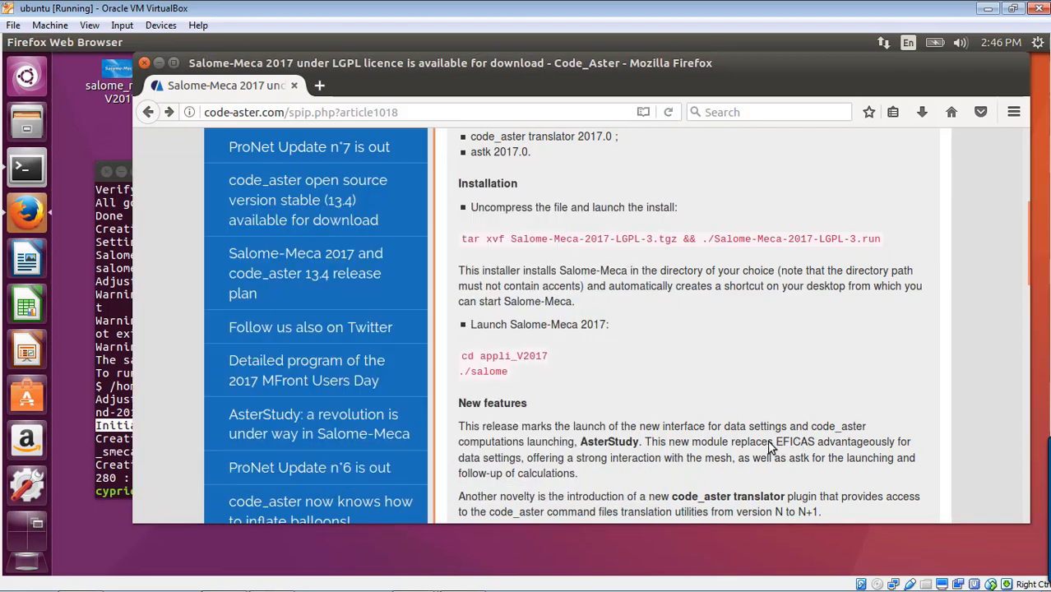
mouse_move(460, 403)
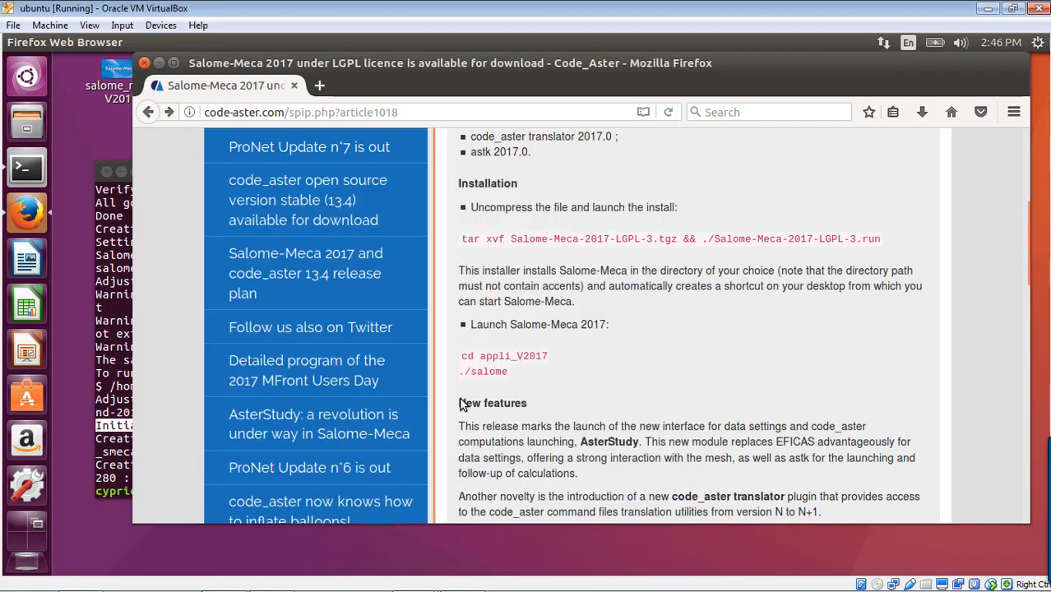
mouse_move(297, 403)
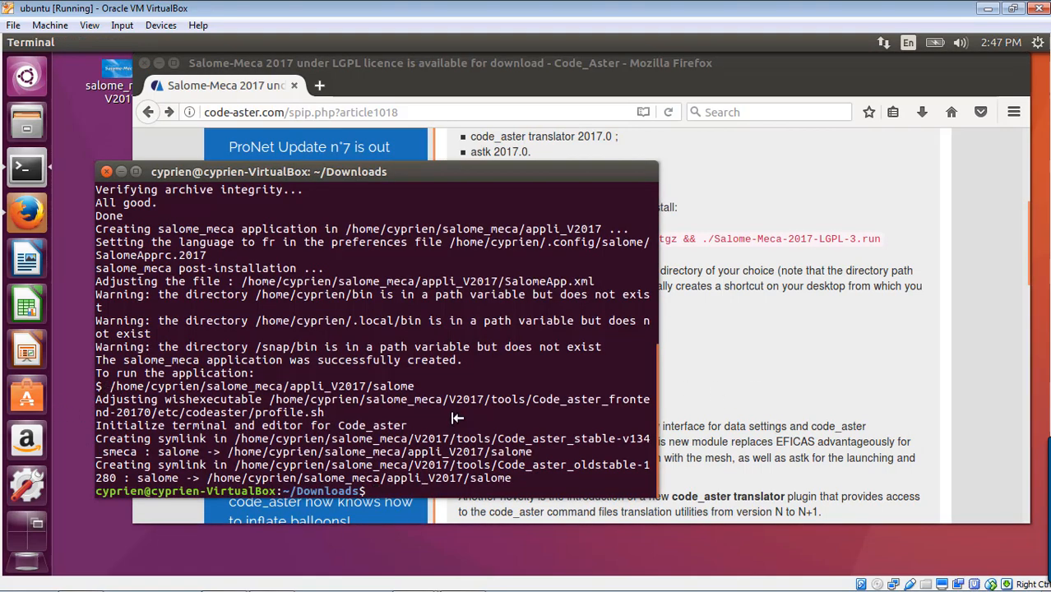
mouse_move(698, 384)
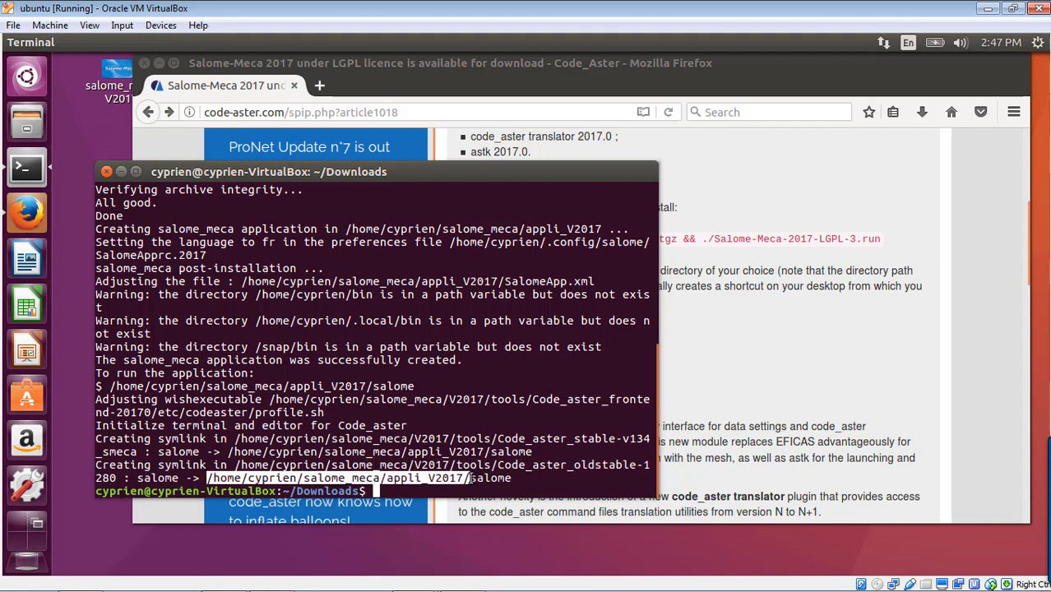
Change into the copied appli_V2017 path and run ./salome
key(ctrl+c)
text(cd)
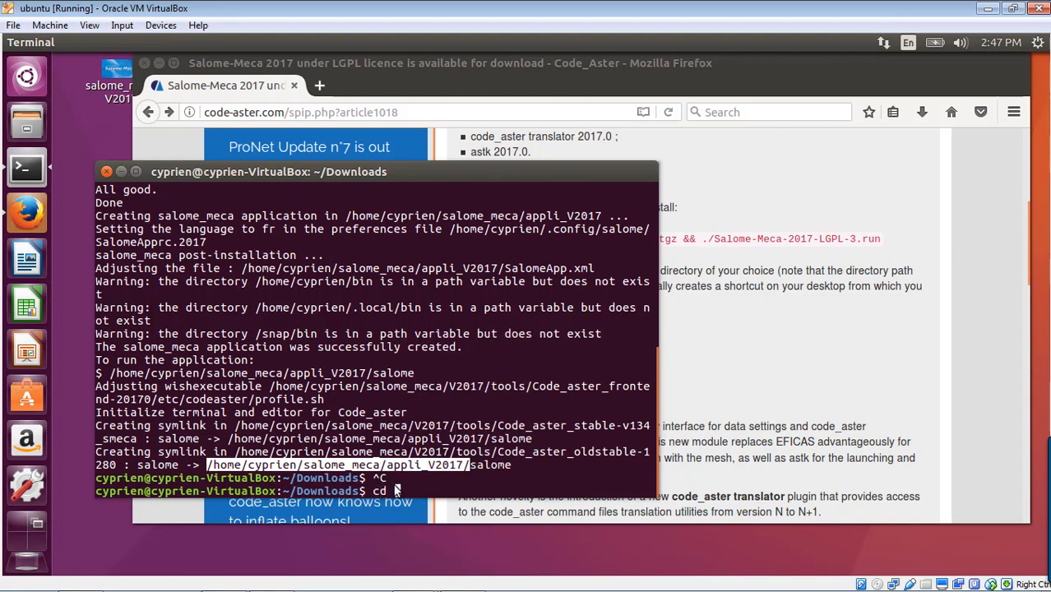
right_click(395, 491)
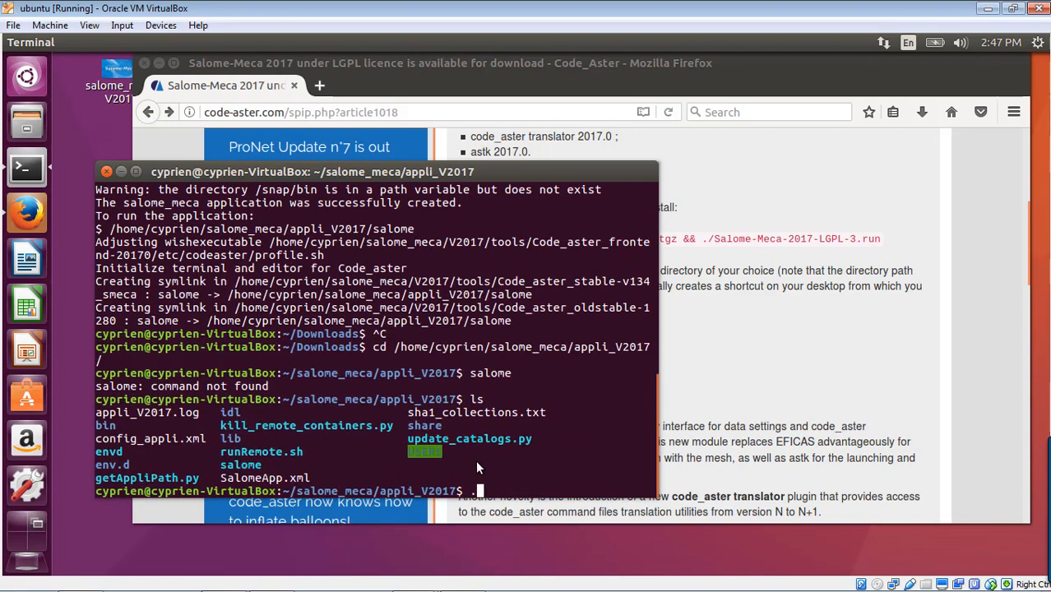
text(./sal)
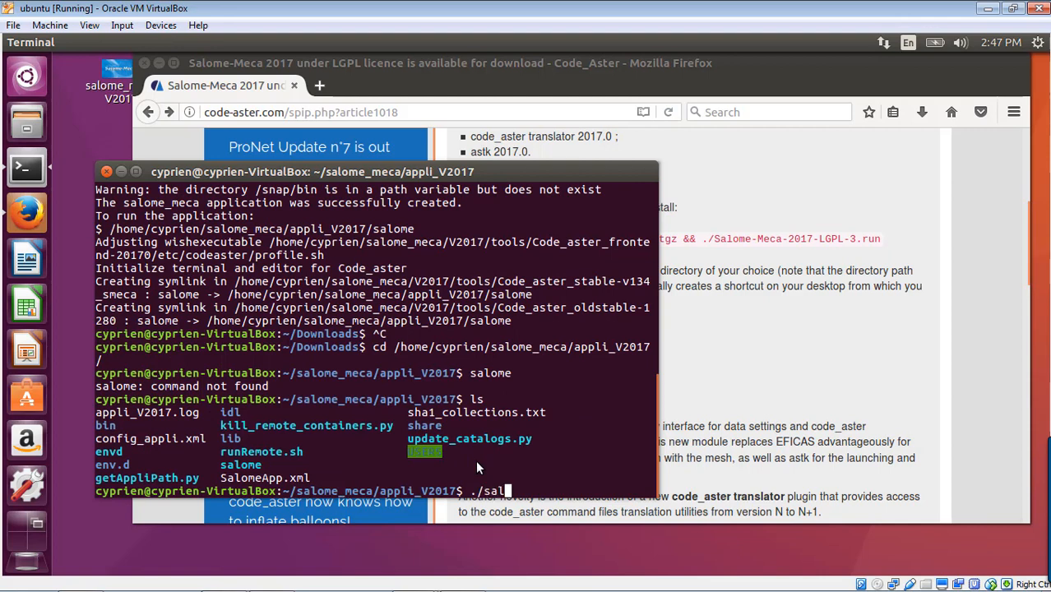
key(Return)
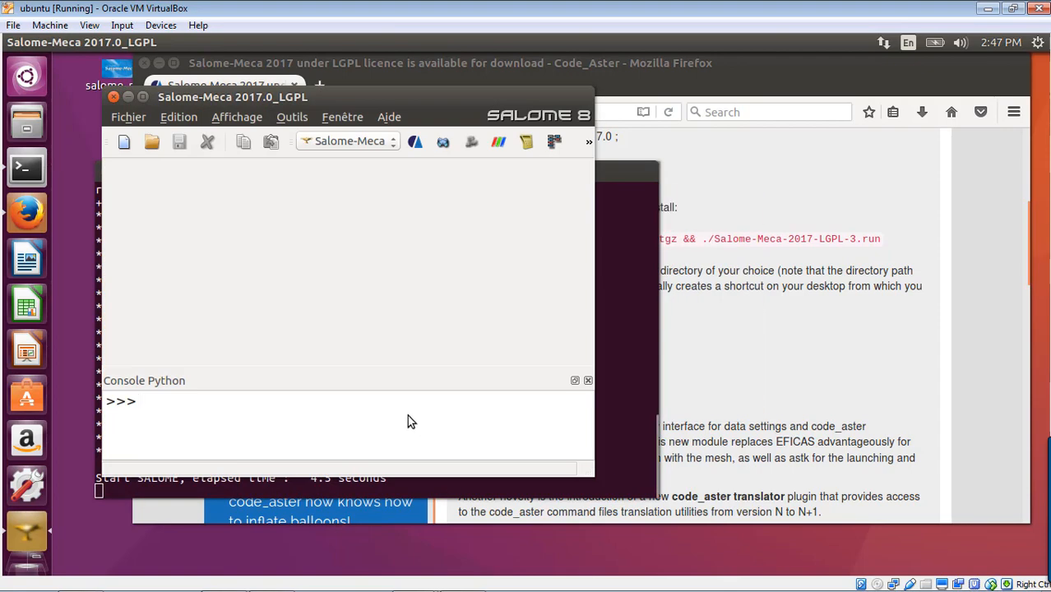
mouse_move(481, 109)
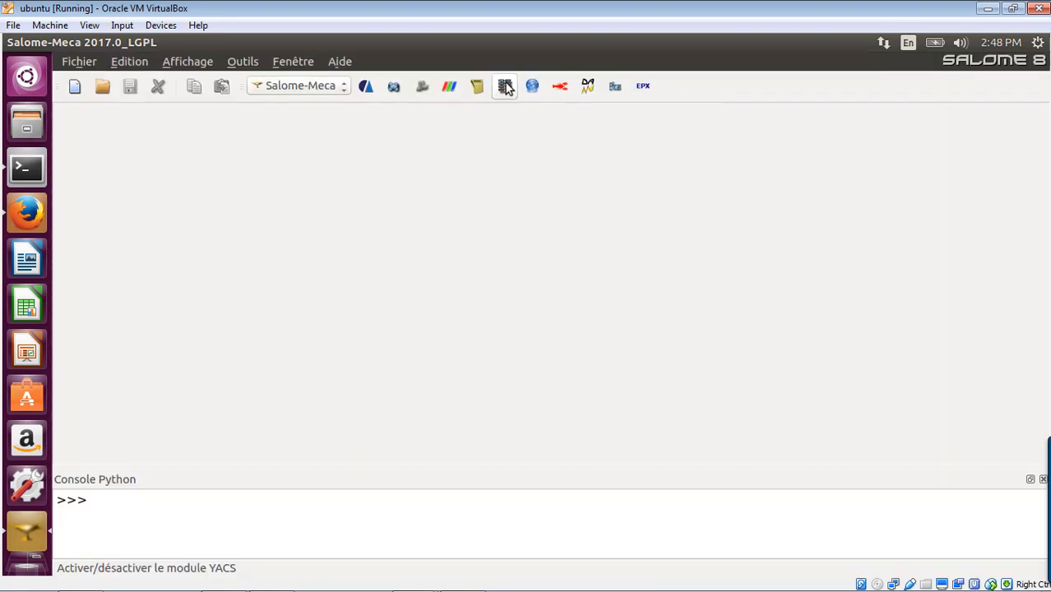
mouse_move(352, 137)
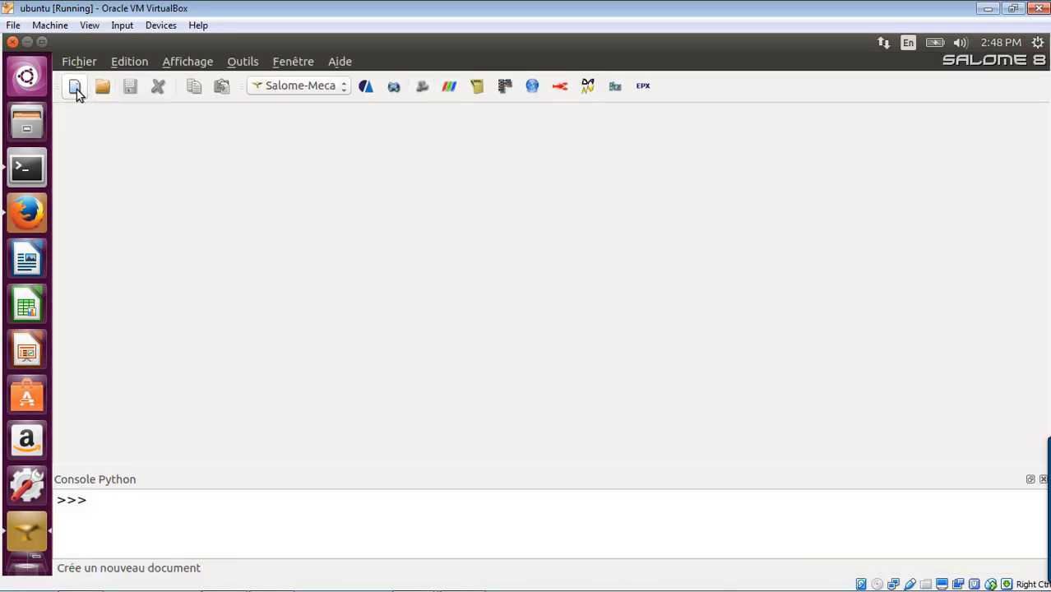
Create the empty study Study1 from the New document toolbar icon
click(74, 86)
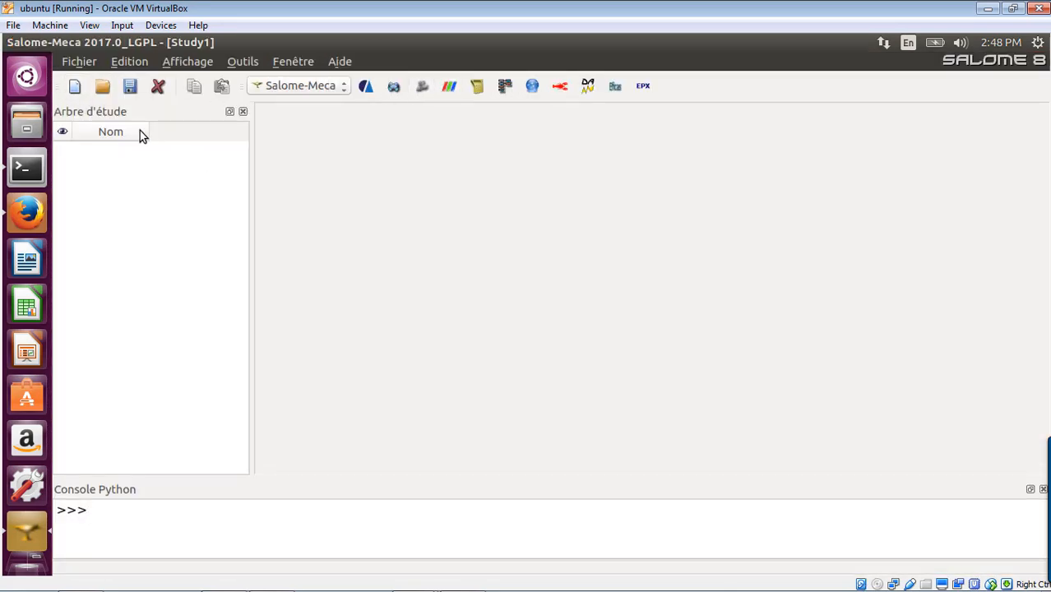
mouse_move(421, 86)
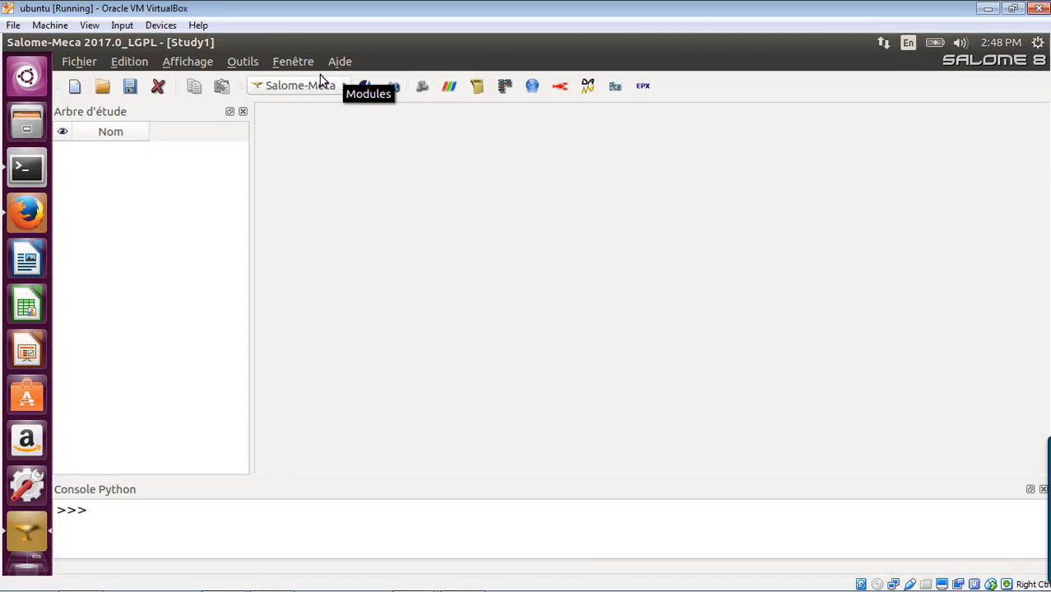
mouse_move(435, 133)
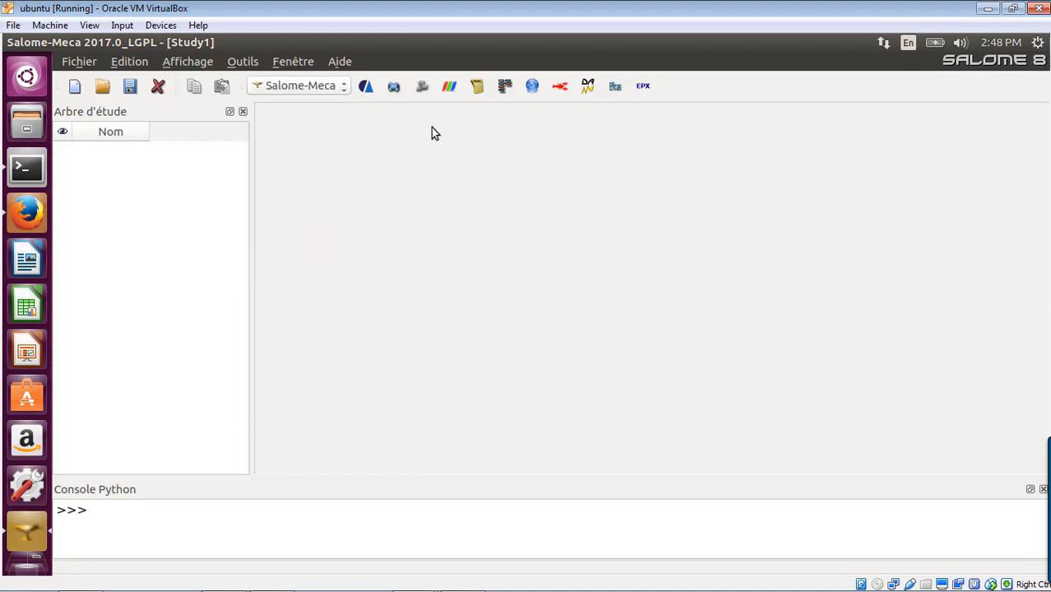